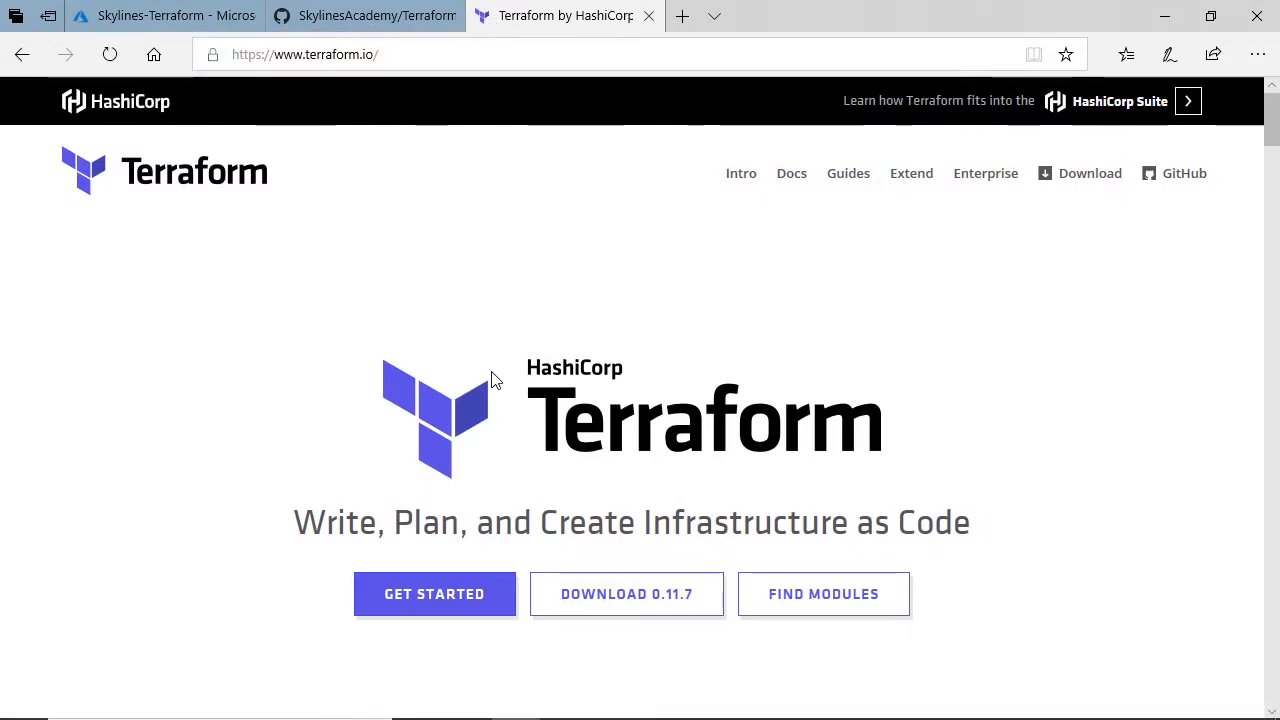
pyautogui.moveTo(703, 646)
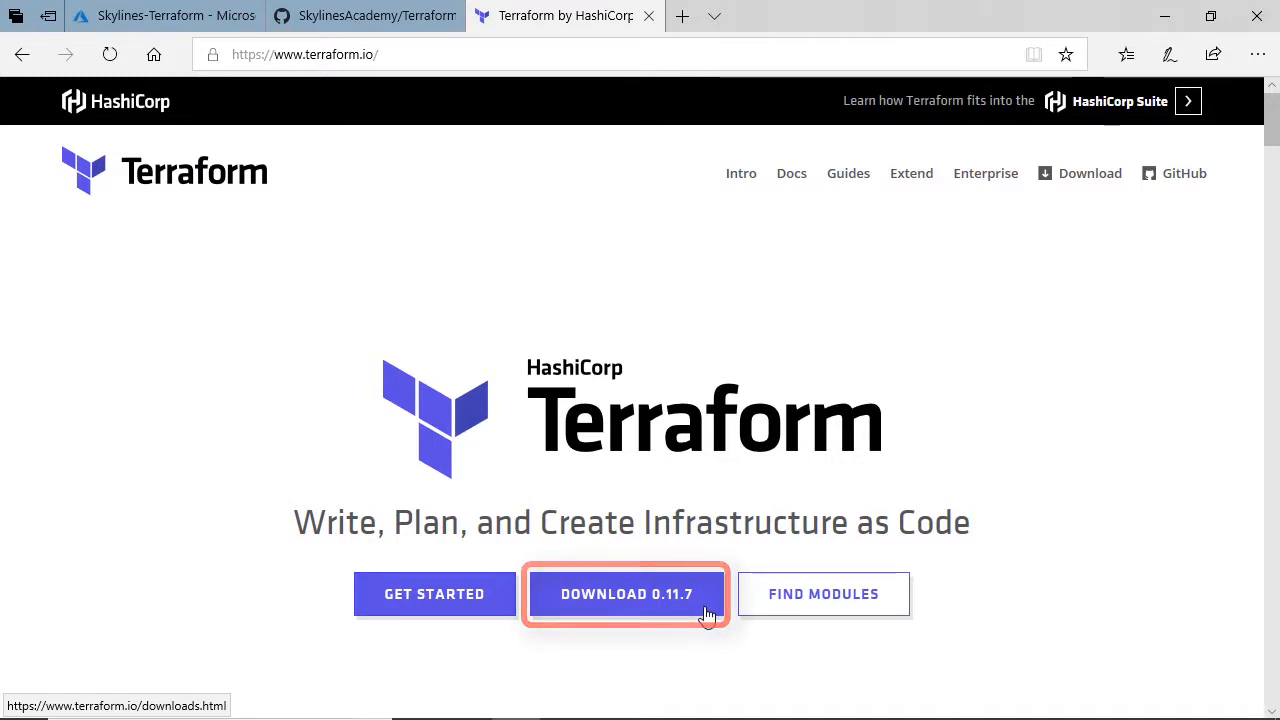
# Open the Terraform 0.11.7 downloads page and scroll to the Windows 32-bit and 64-bit packages
pyautogui.click(626, 593)
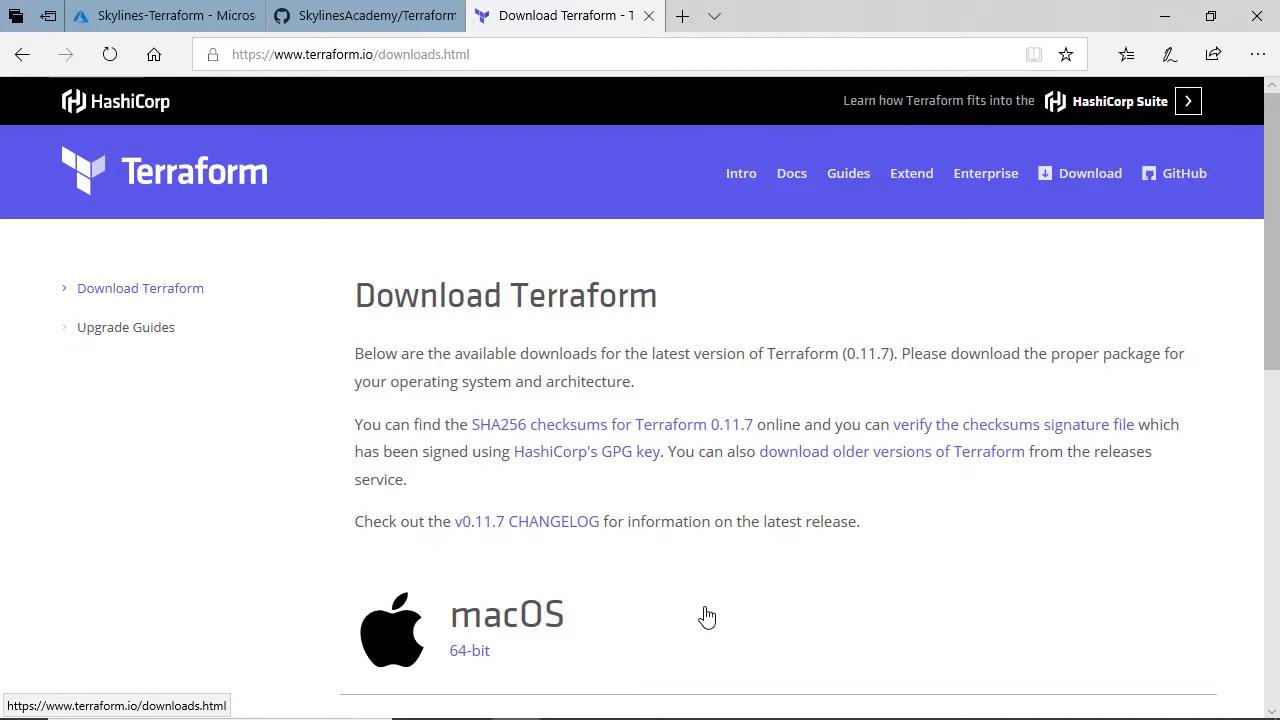
pyautogui.scroll(-3)
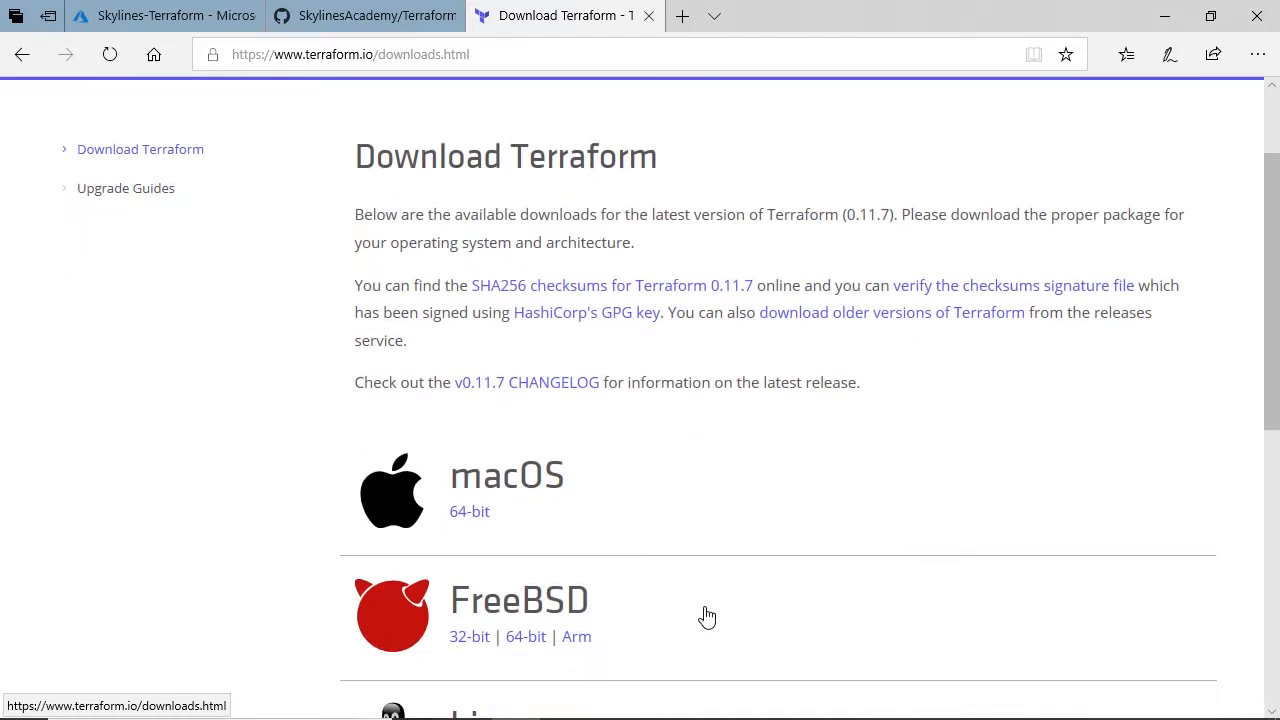
pyautogui.scroll(-3)
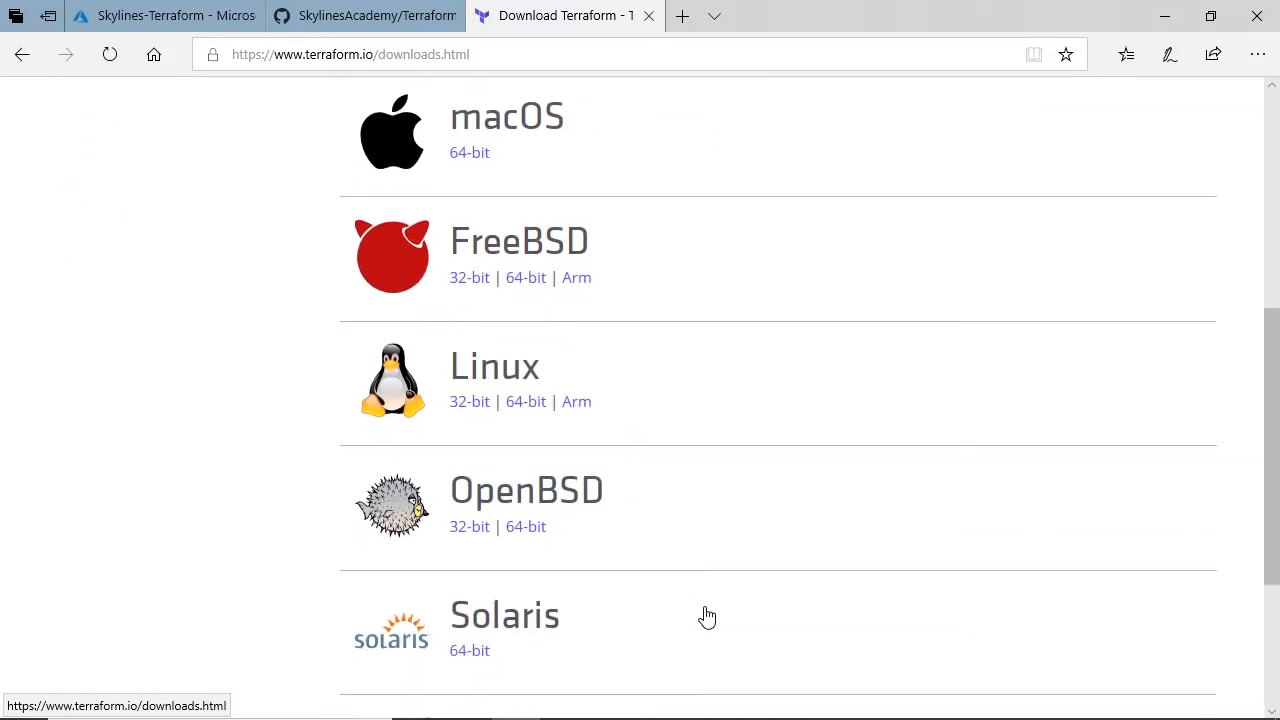
pyautogui.scroll(-3)
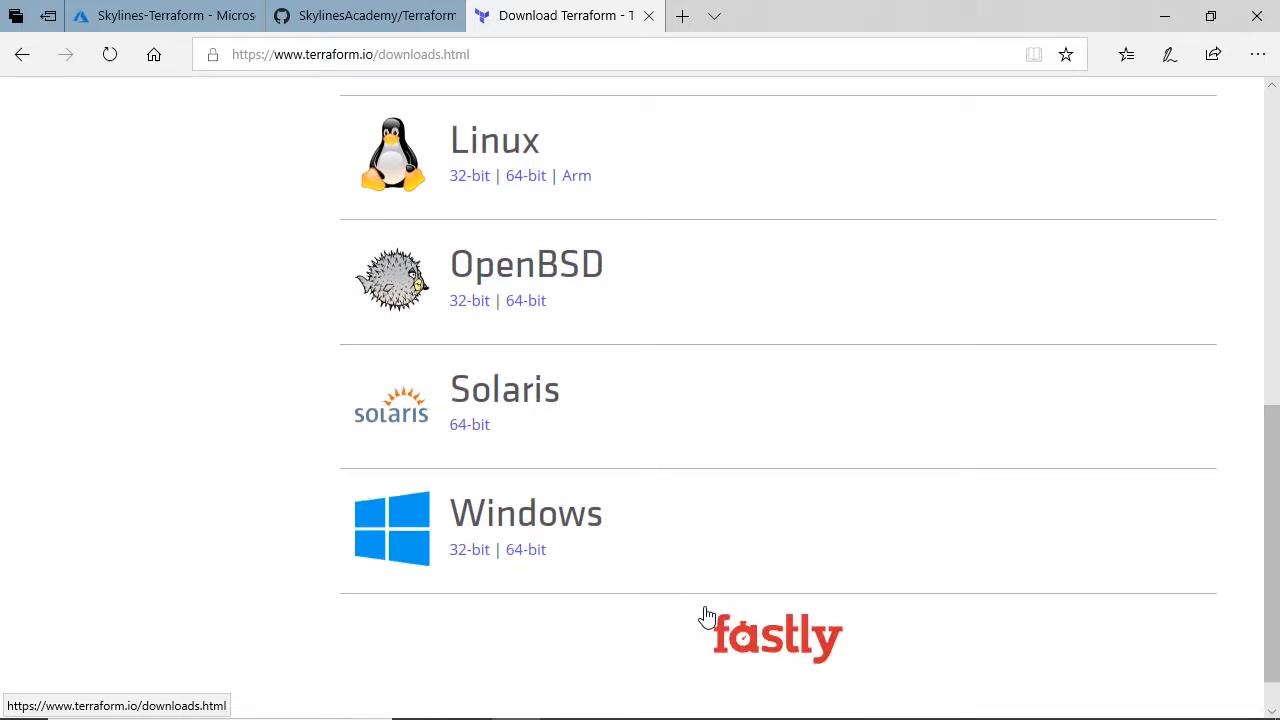
pyautogui.moveTo(850, 388)
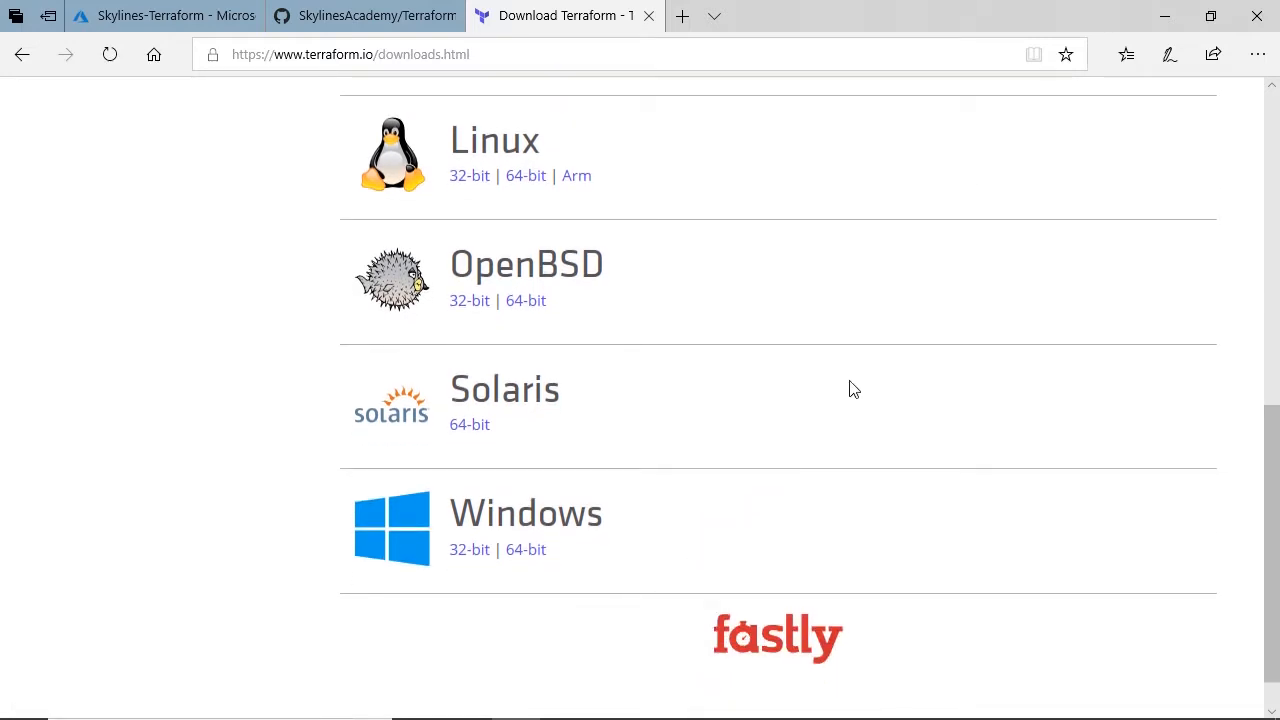
pyautogui.moveTo(700, 448)
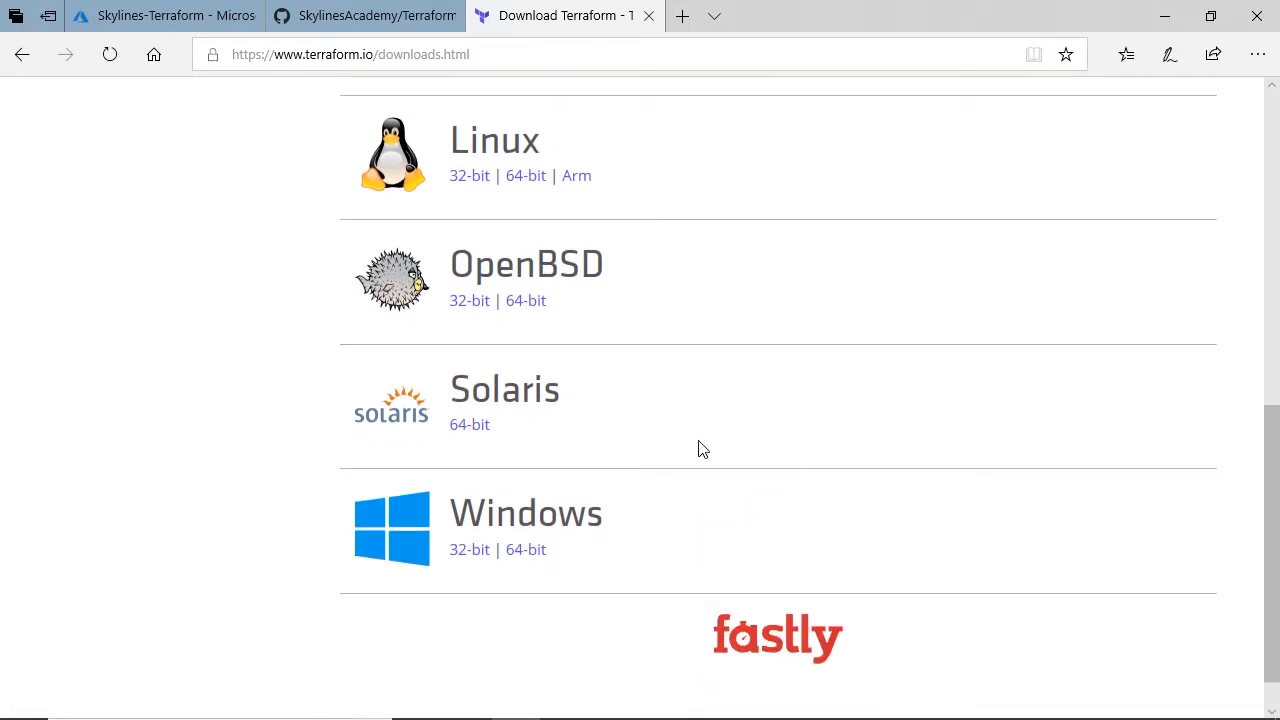
pyautogui.moveTo(638, 517)
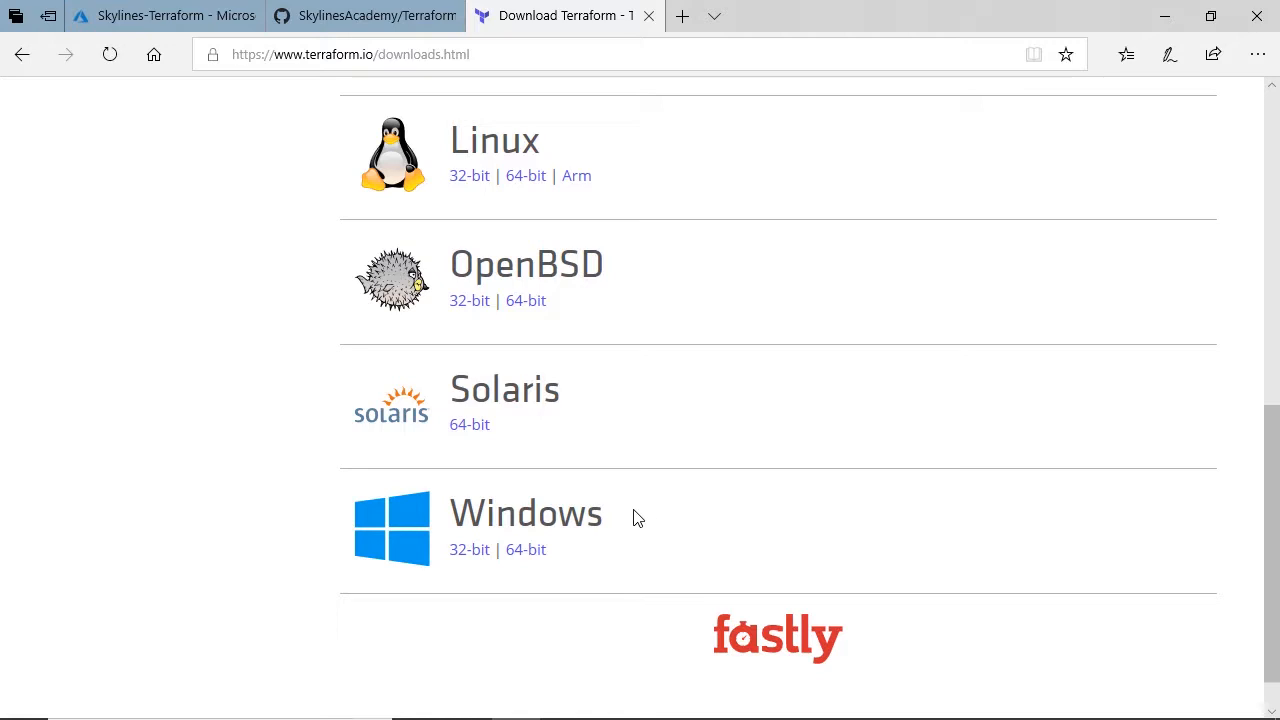
pyautogui.moveTo(524, 549)
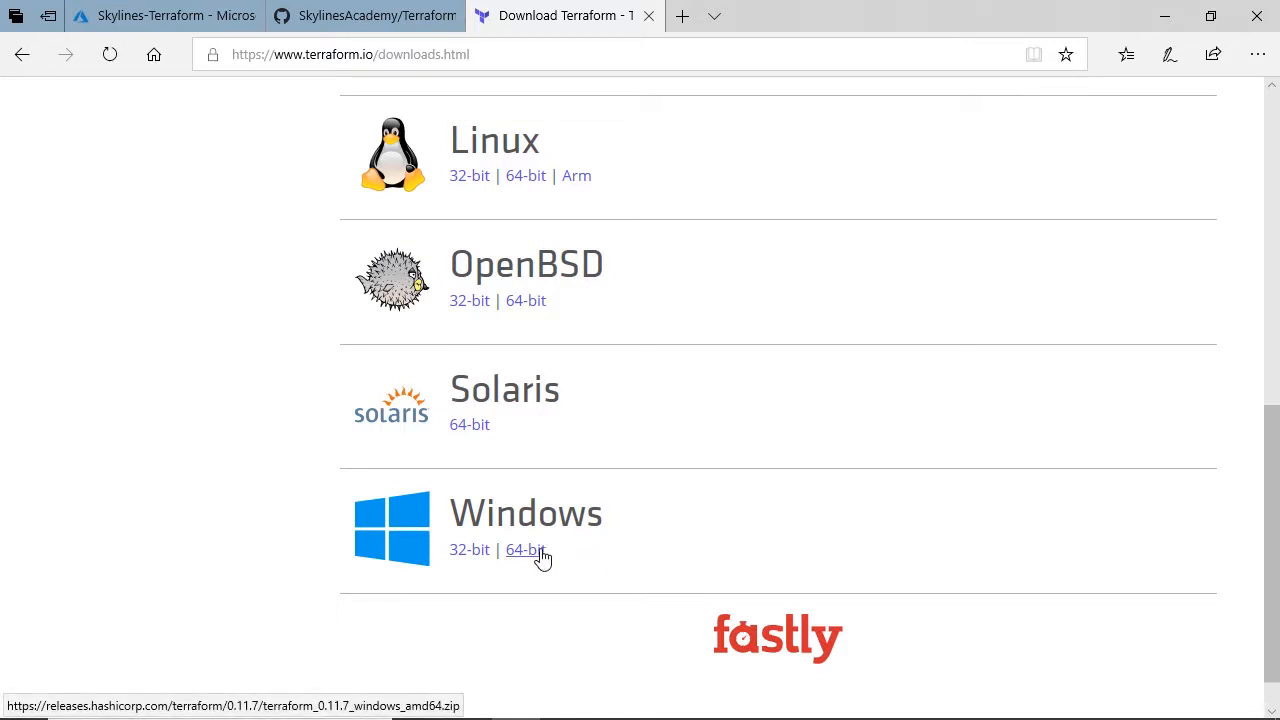
# Download the Windows 64-bit Terraform 0.11.7 zip and open it to reveal terraform.exe
pyautogui.click(525, 549)
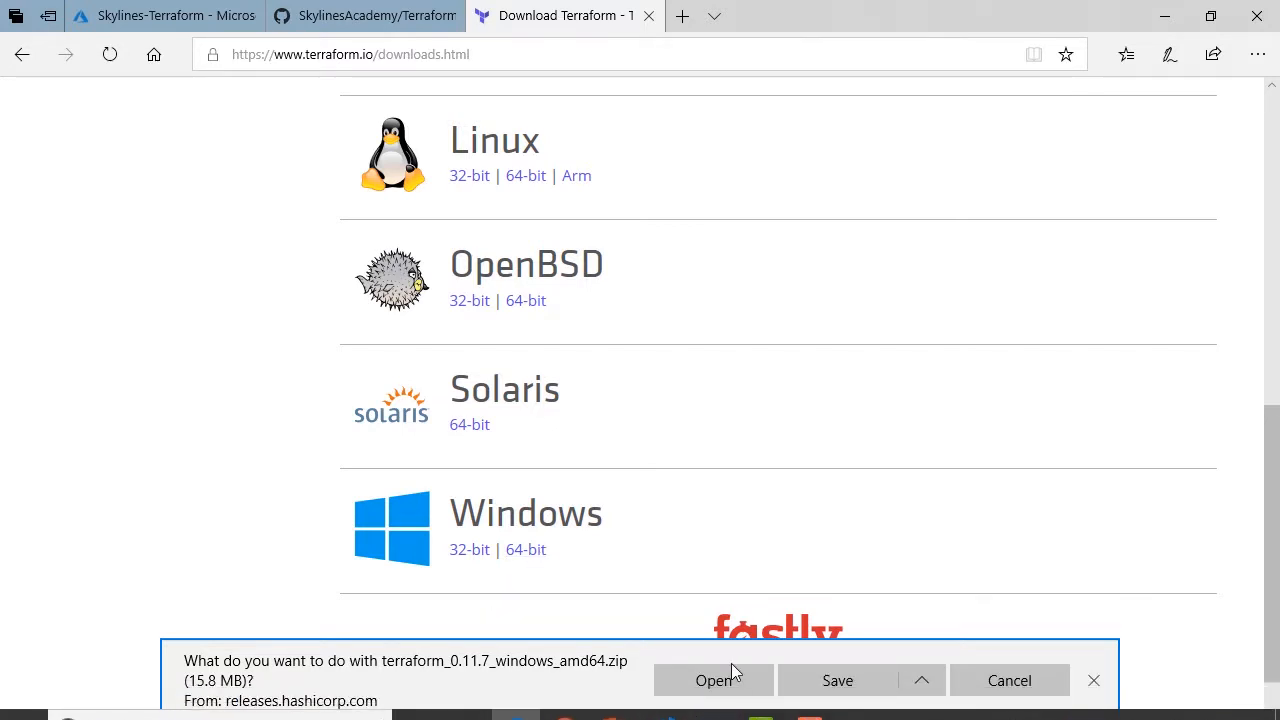
pyautogui.click(837, 680)
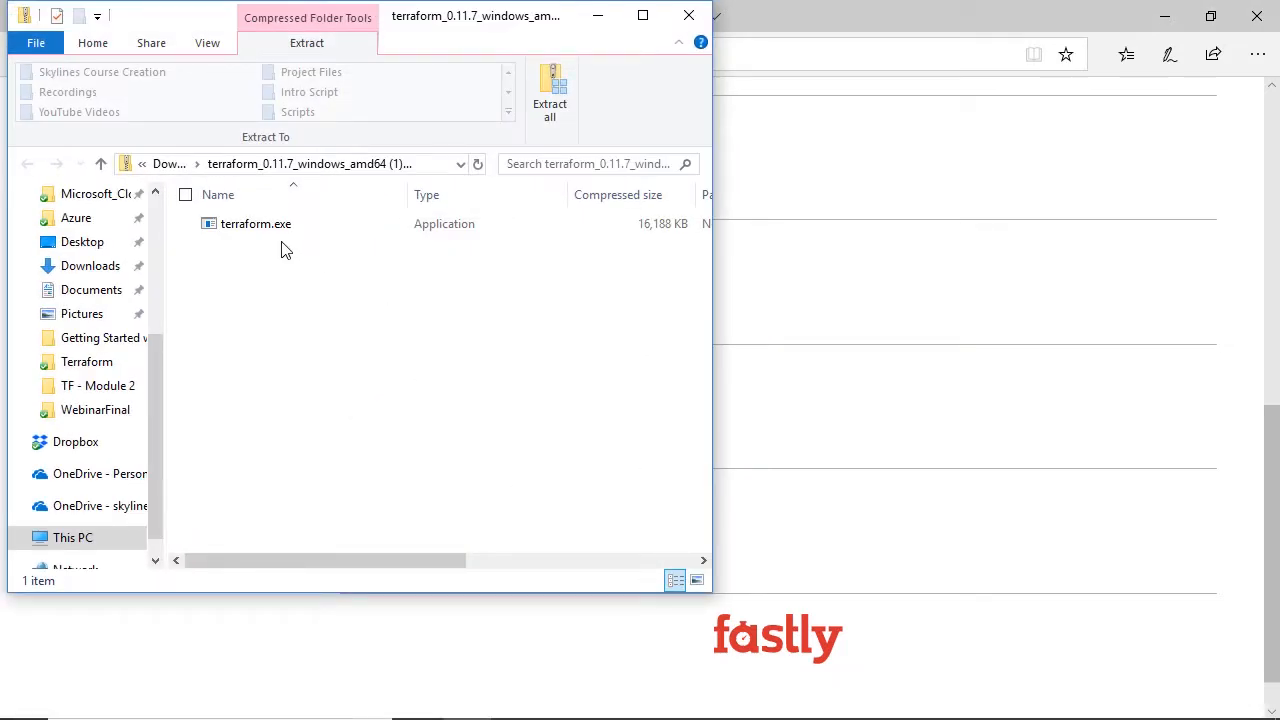
# Copy terraform.exe from the 0.11.7 zip into C:\Terraform, overwriting the existing terraform.exe
pyautogui.click(256, 223)
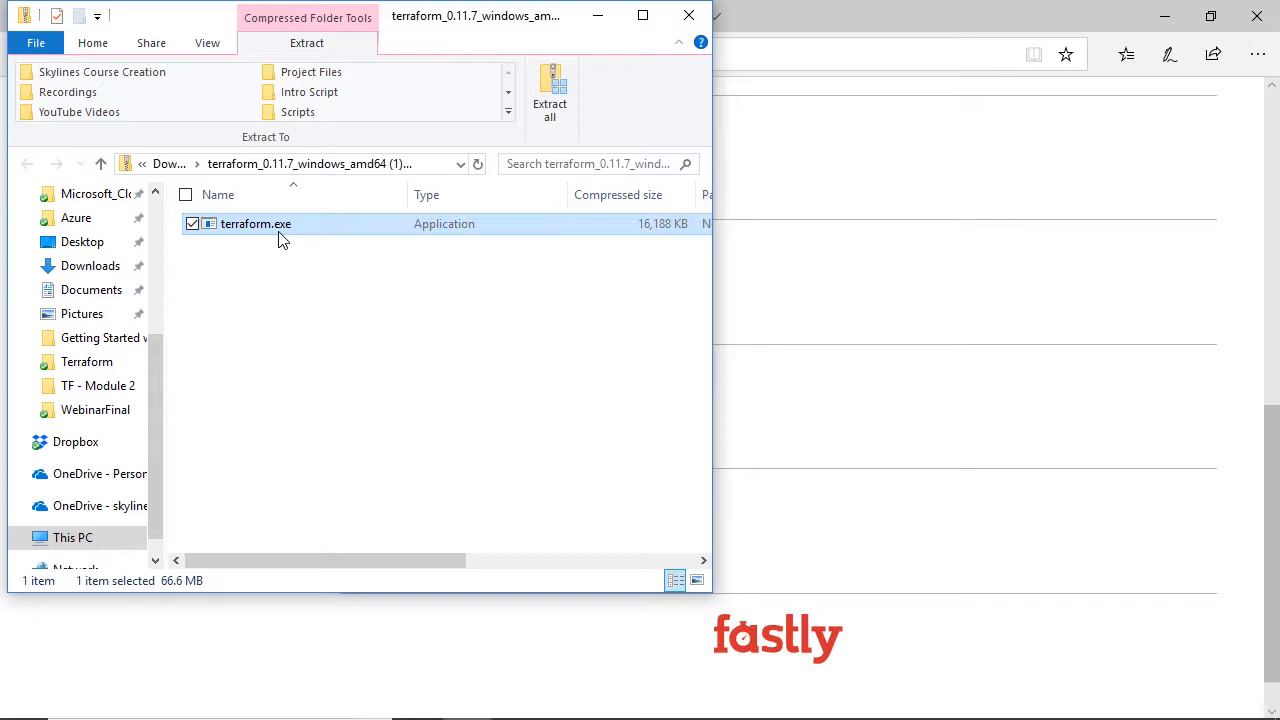
pyautogui.click(72, 537)
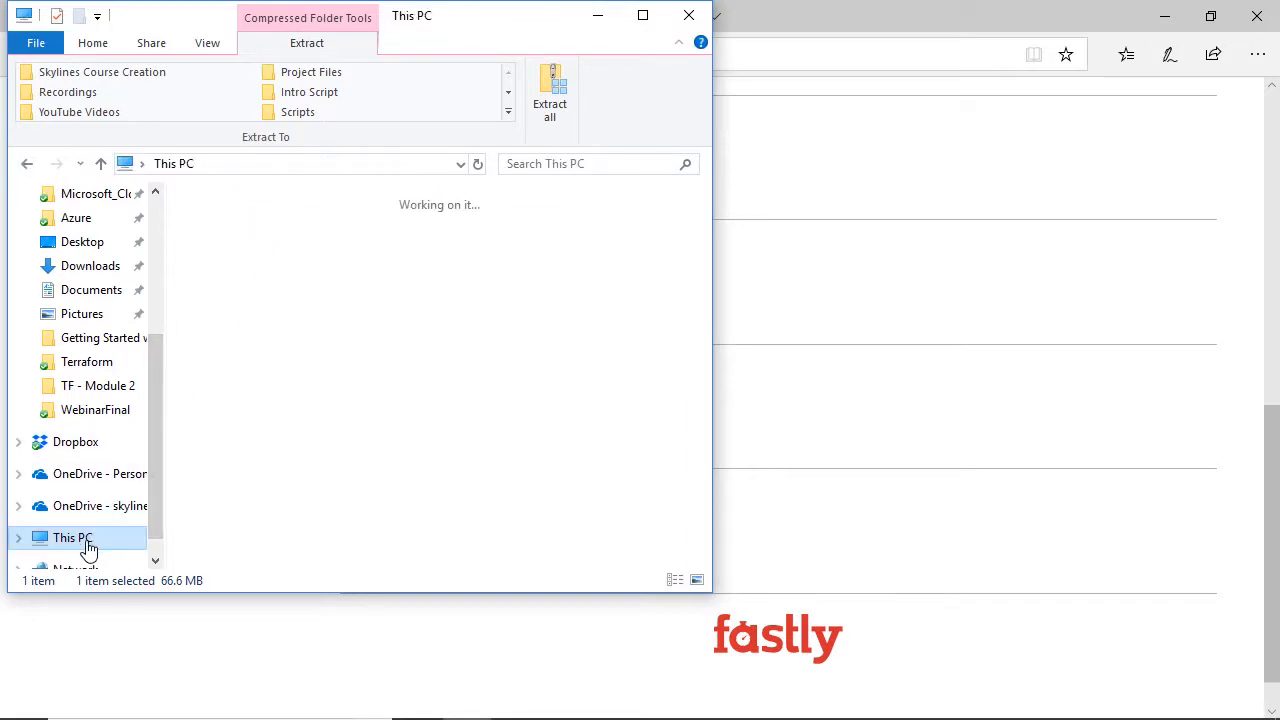
pyautogui.click(72, 537)
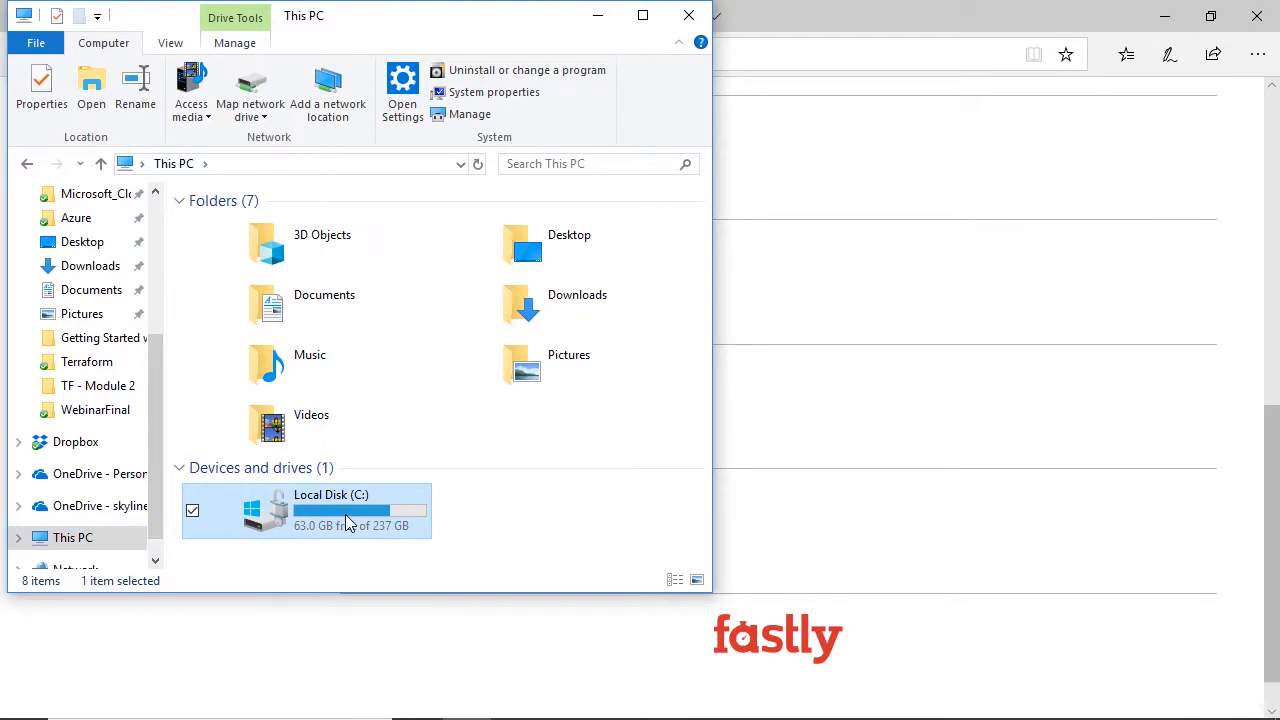
pyautogui.doubleClick(330, 510)
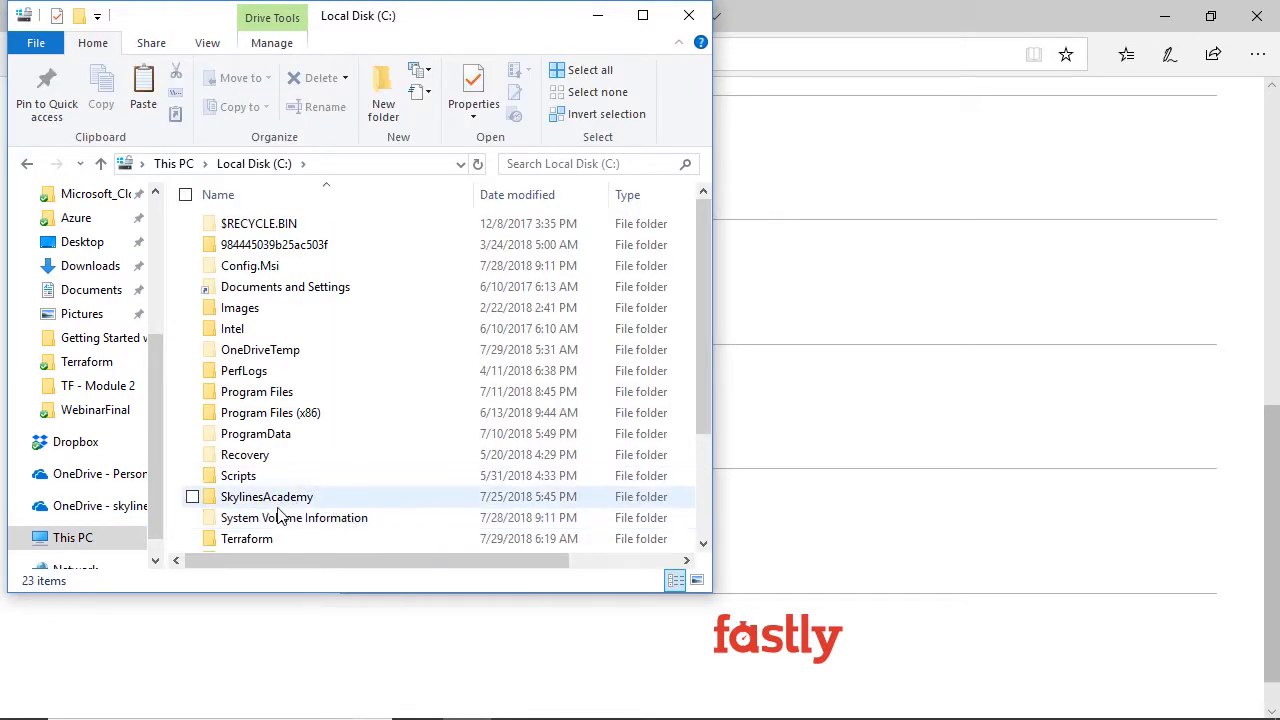
pyautogui.doubleClick(247, 538)
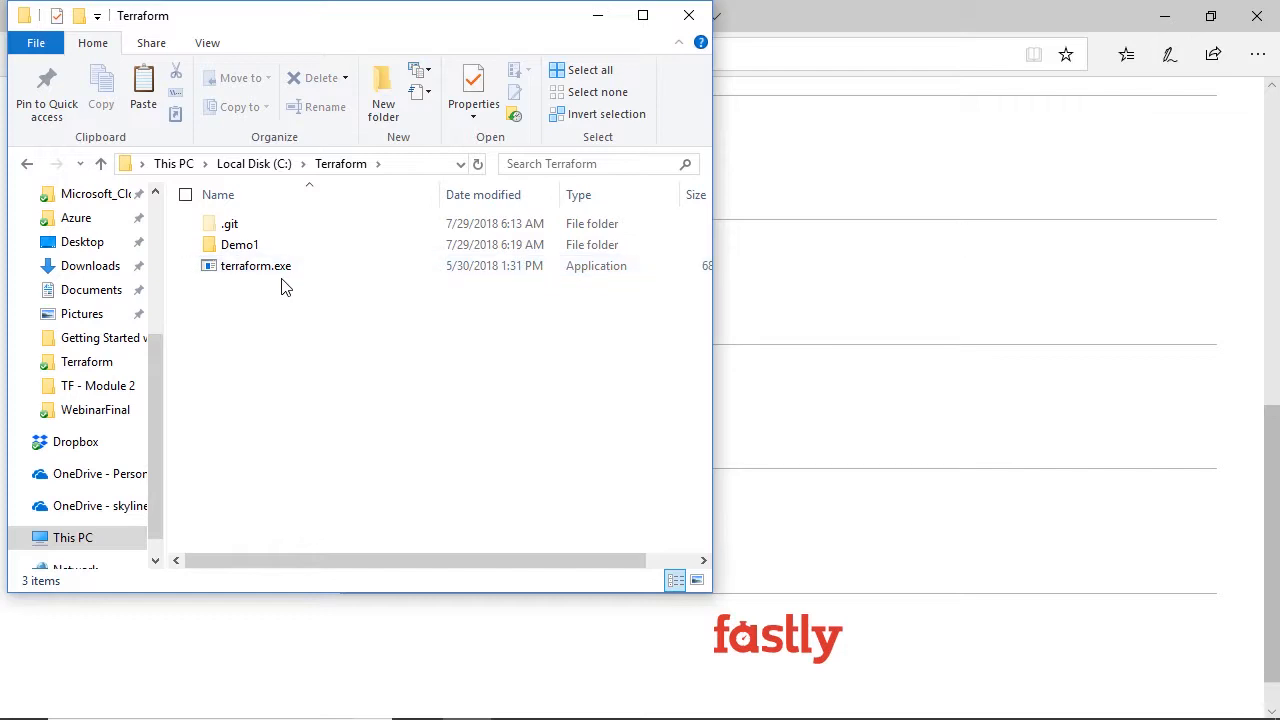
pyautogui.click(256, 265)
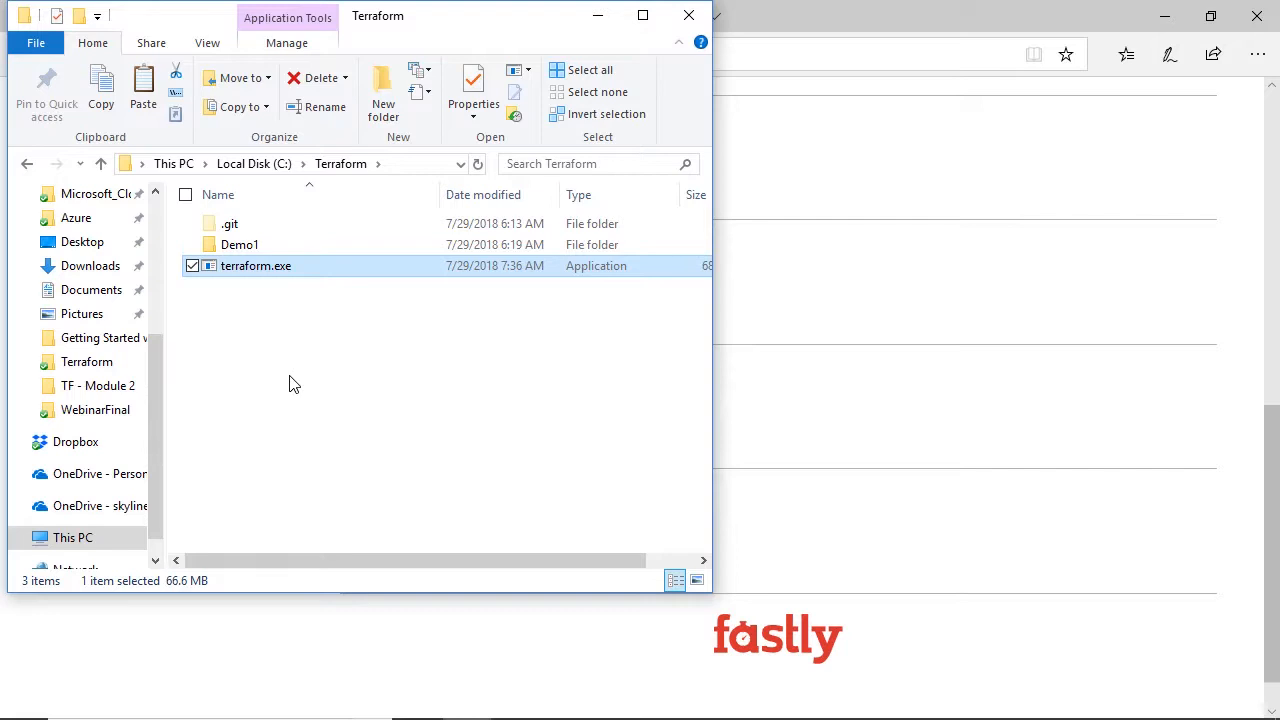
pyautogui.moveTo(374, 363)
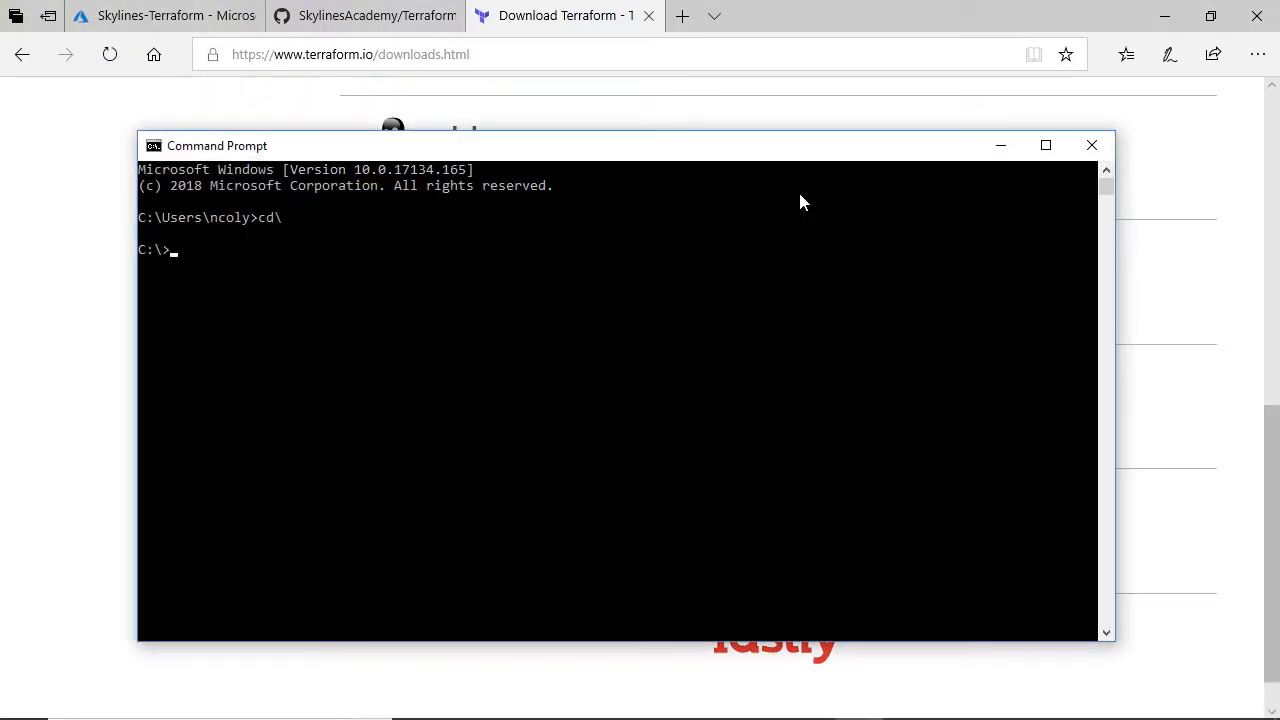
# Run terraform.exe inside the C:\Terraform folder to print the help listing
pyautogui.write('cd terraform')
pyautogui.write('dir')
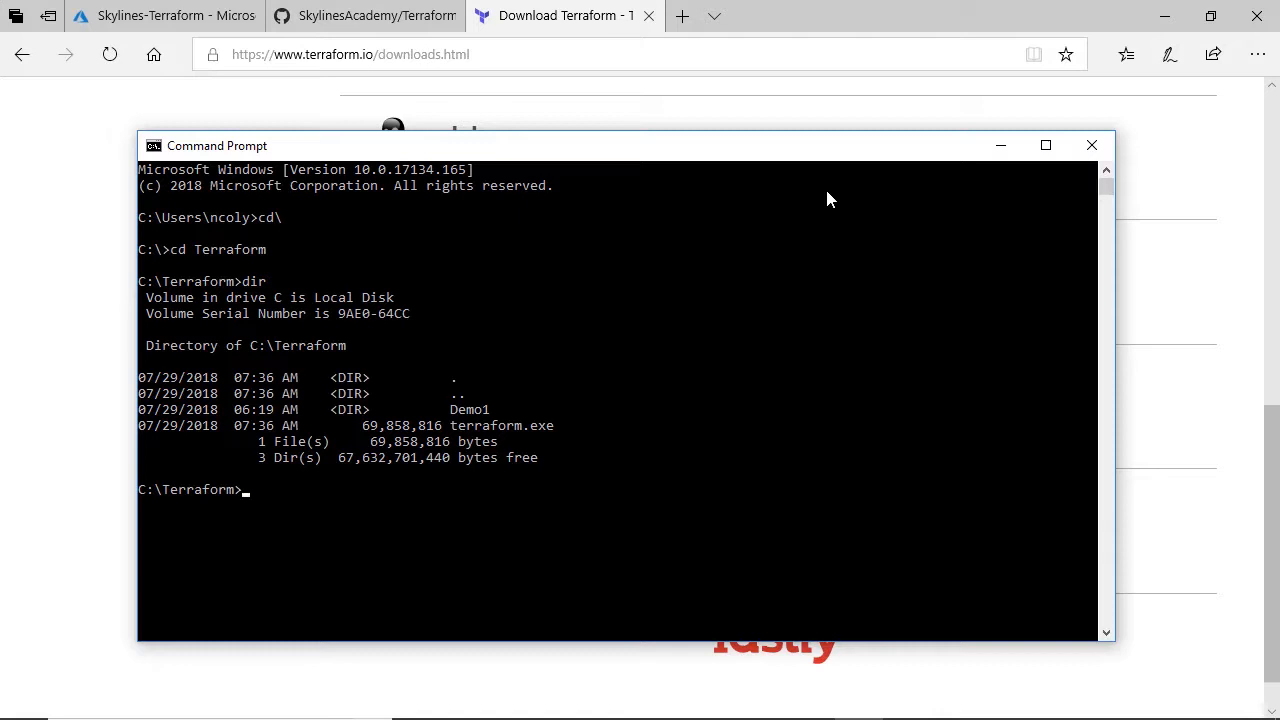
pyautogui.write('terra')
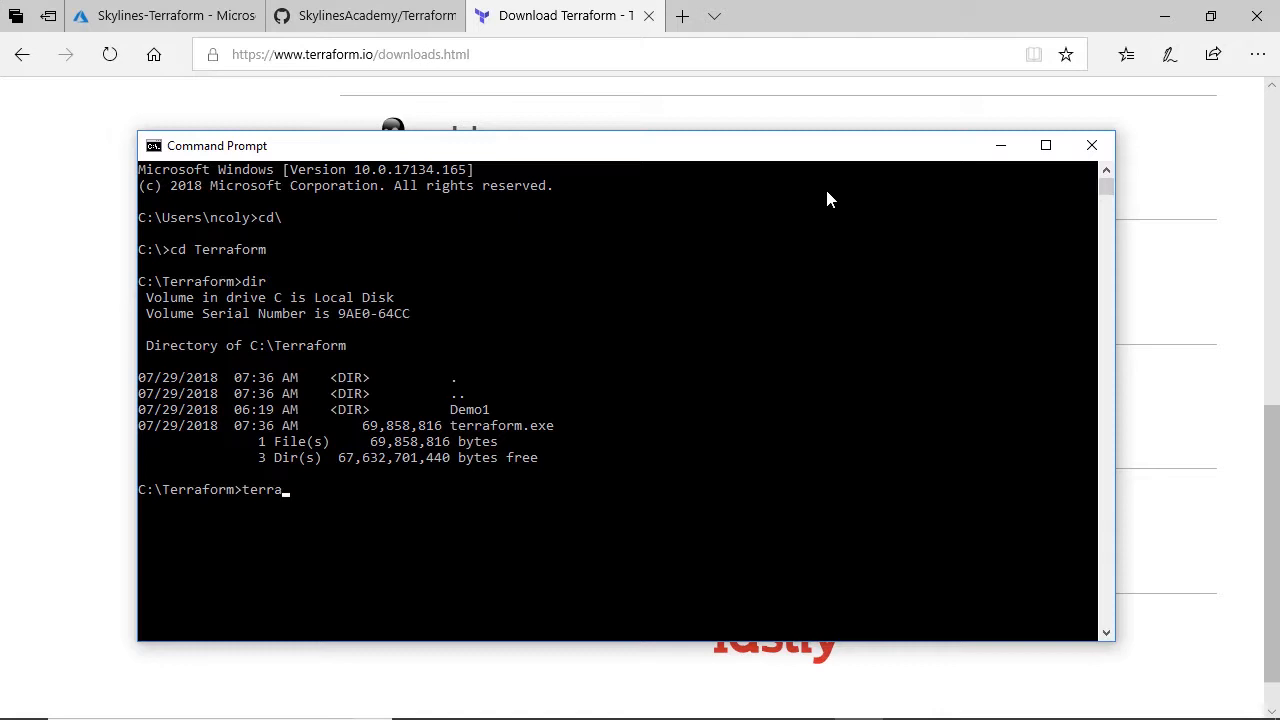
pyautogui.write('form.exe')
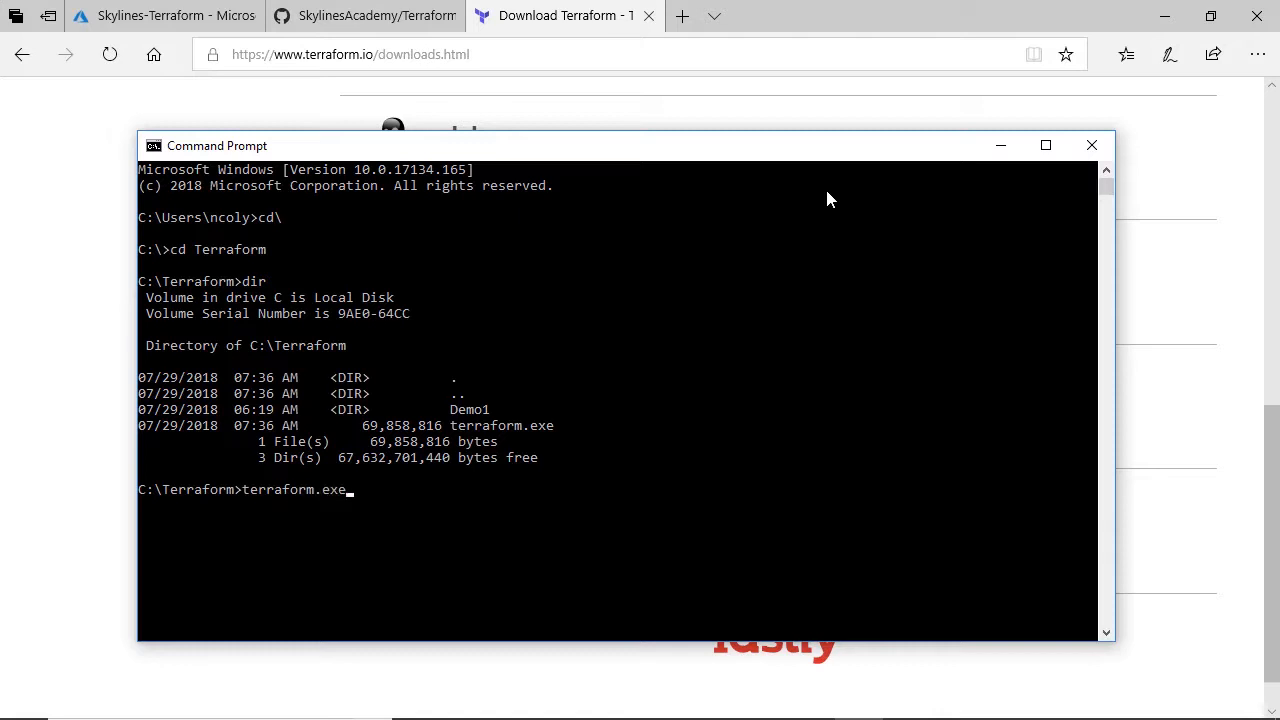
pyautogui.press('Return')
pyautogui.write('cd\\')
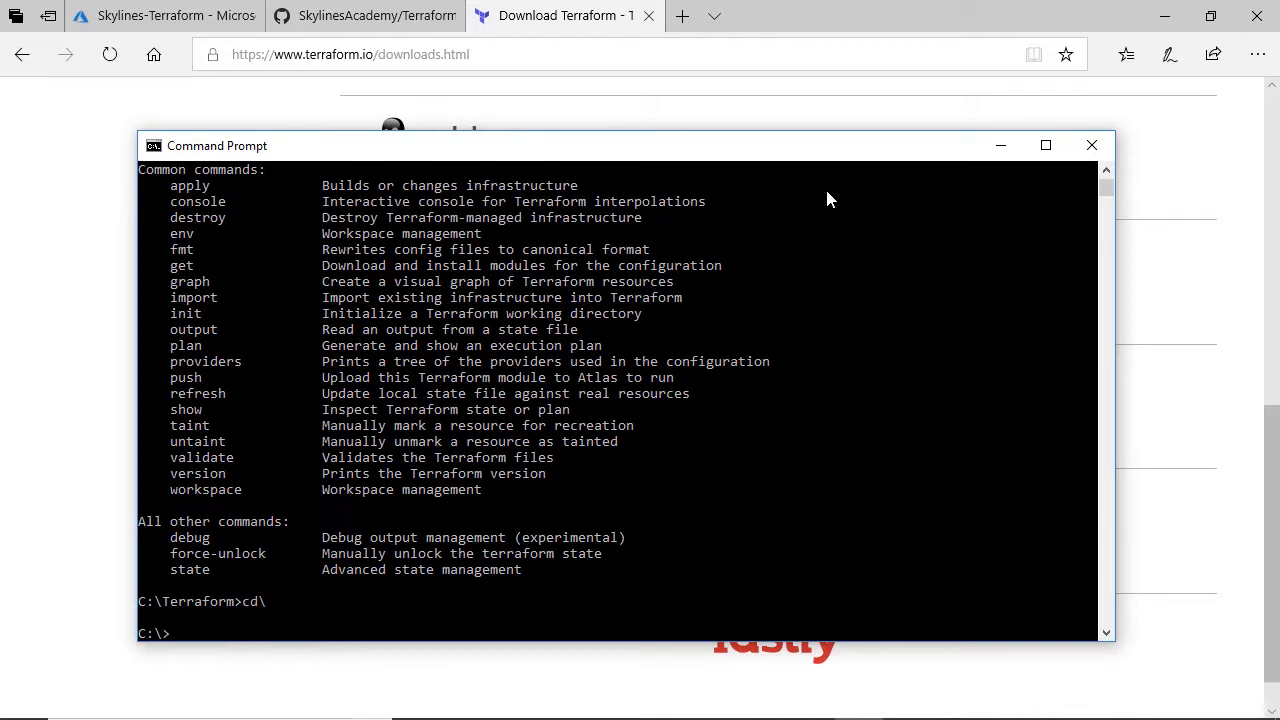
# Run terraform.exe from the C:\ drive root and get the same help output
pyautogui.write('terraform')
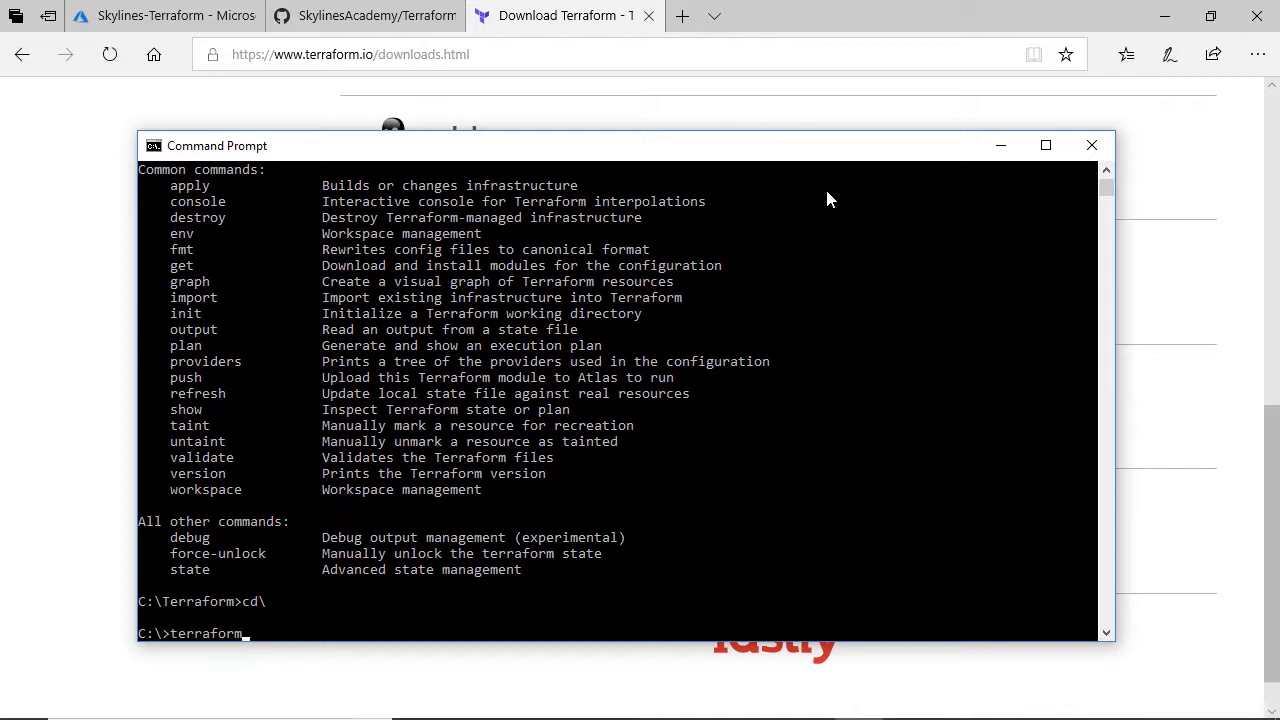
pyautogui.write('.exe')
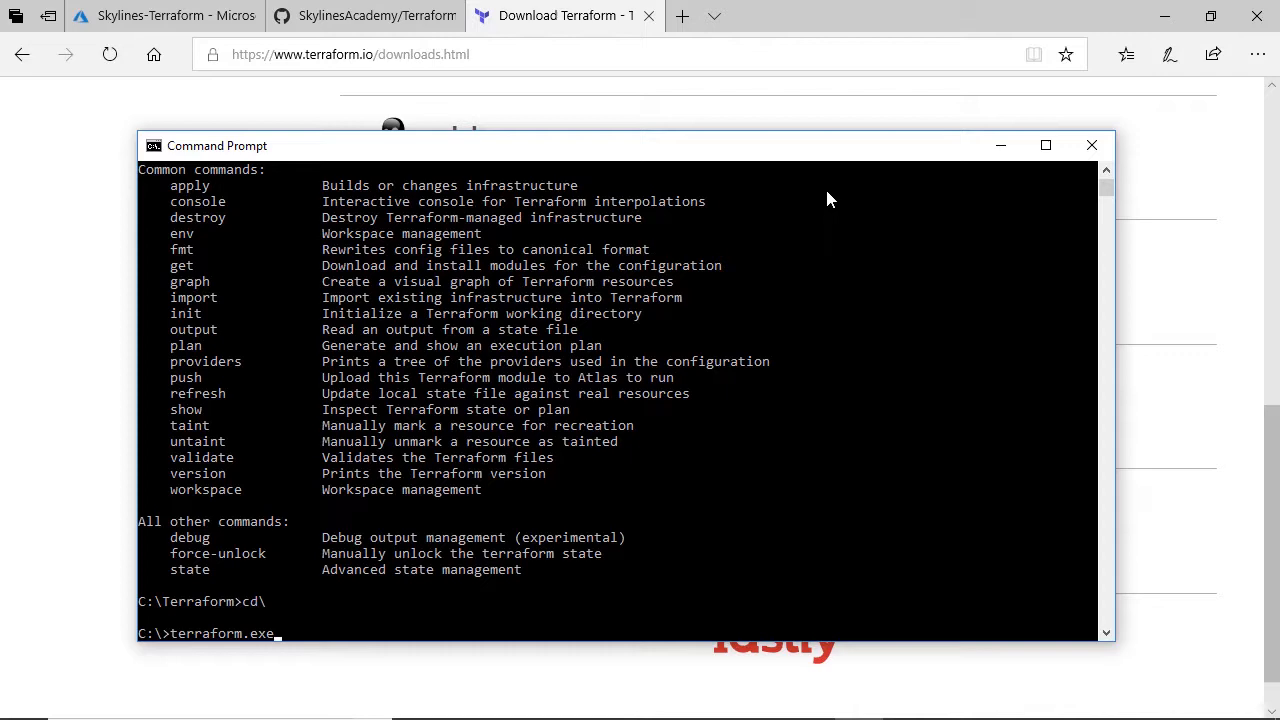
pyautogui.press('Return')
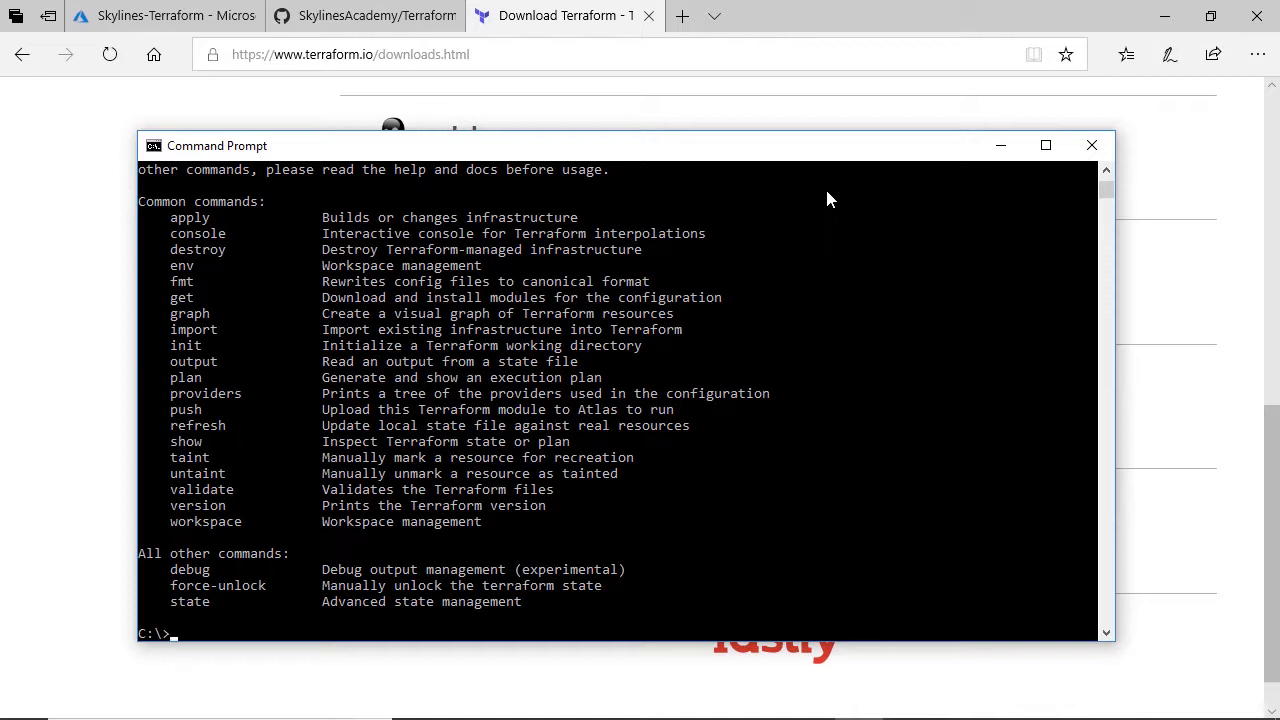
pyautogui.moveTo(862, 195)
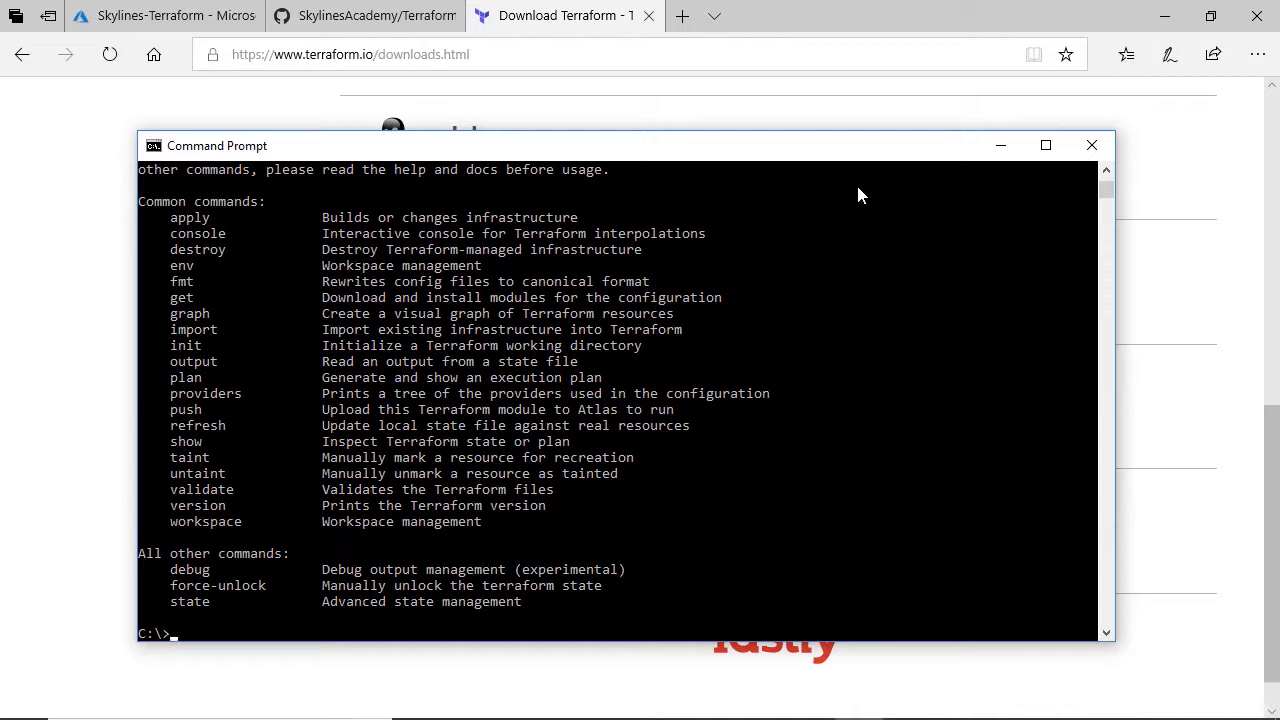
pyautogui.moveTo(923, 194)
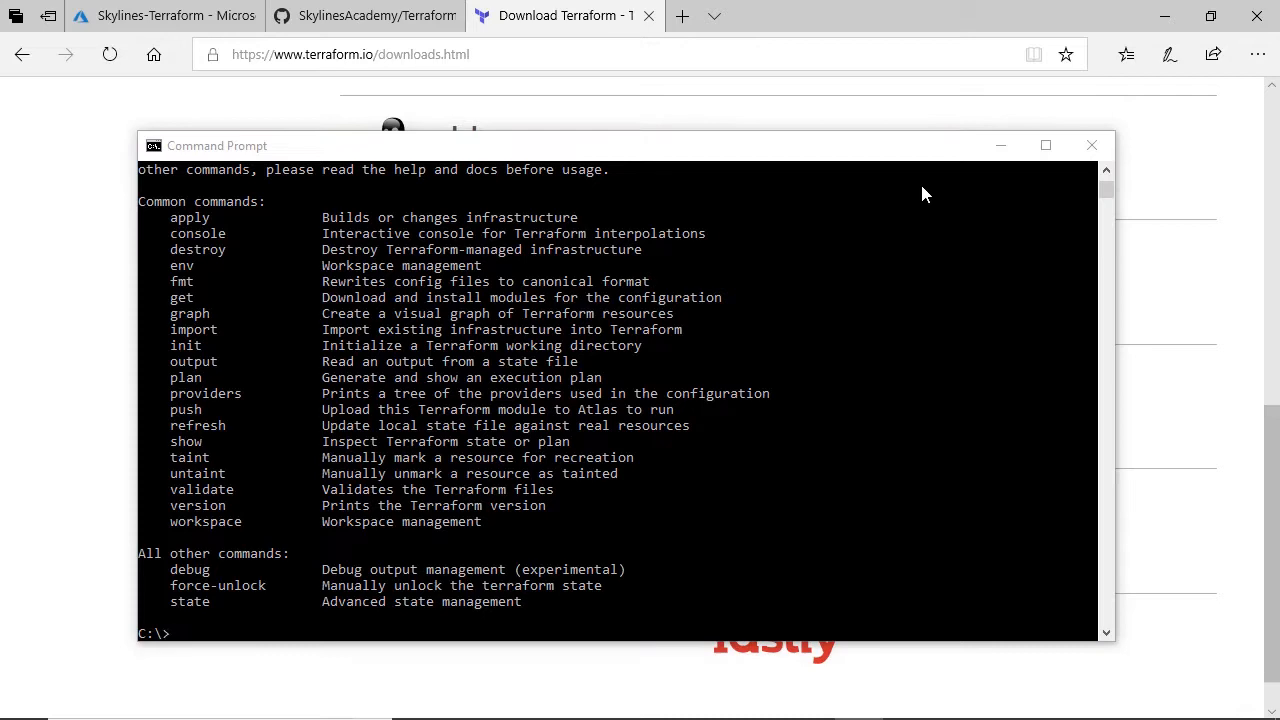
# Search 'environment' to open System Properties and settle on its Advanced tab
pyautogui.write('environment')
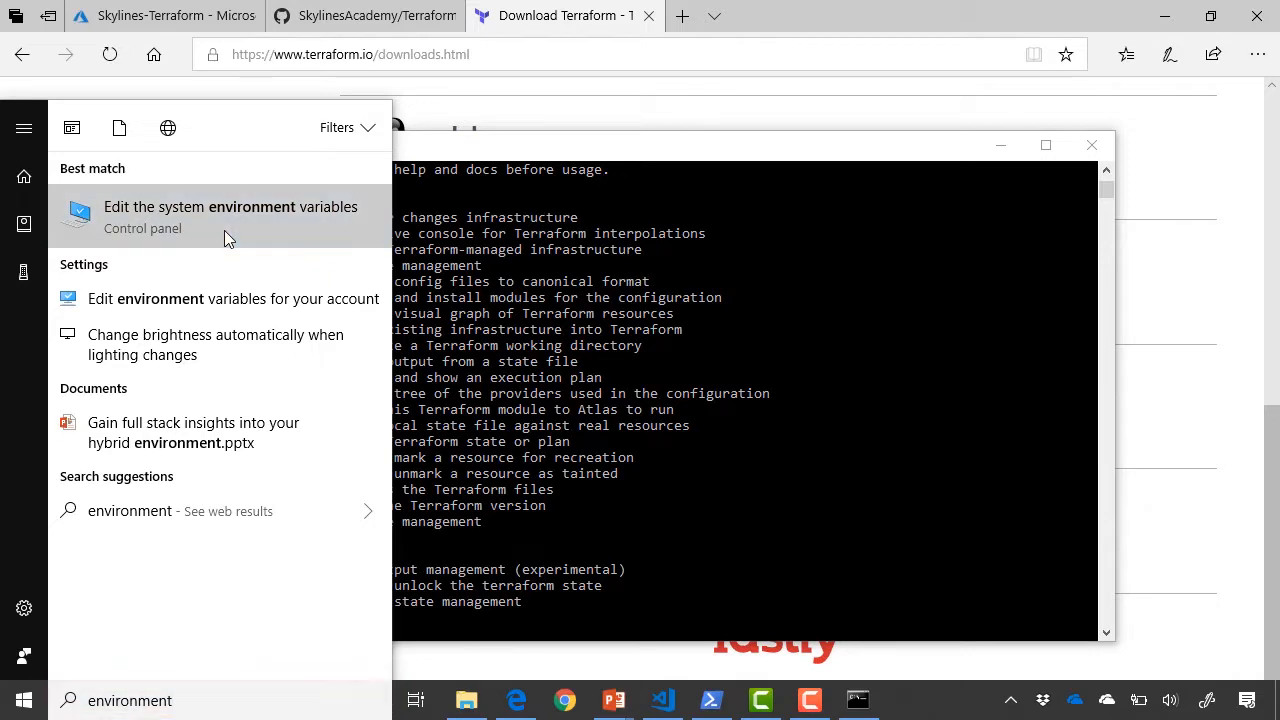
pyautogui.click(230, 207)
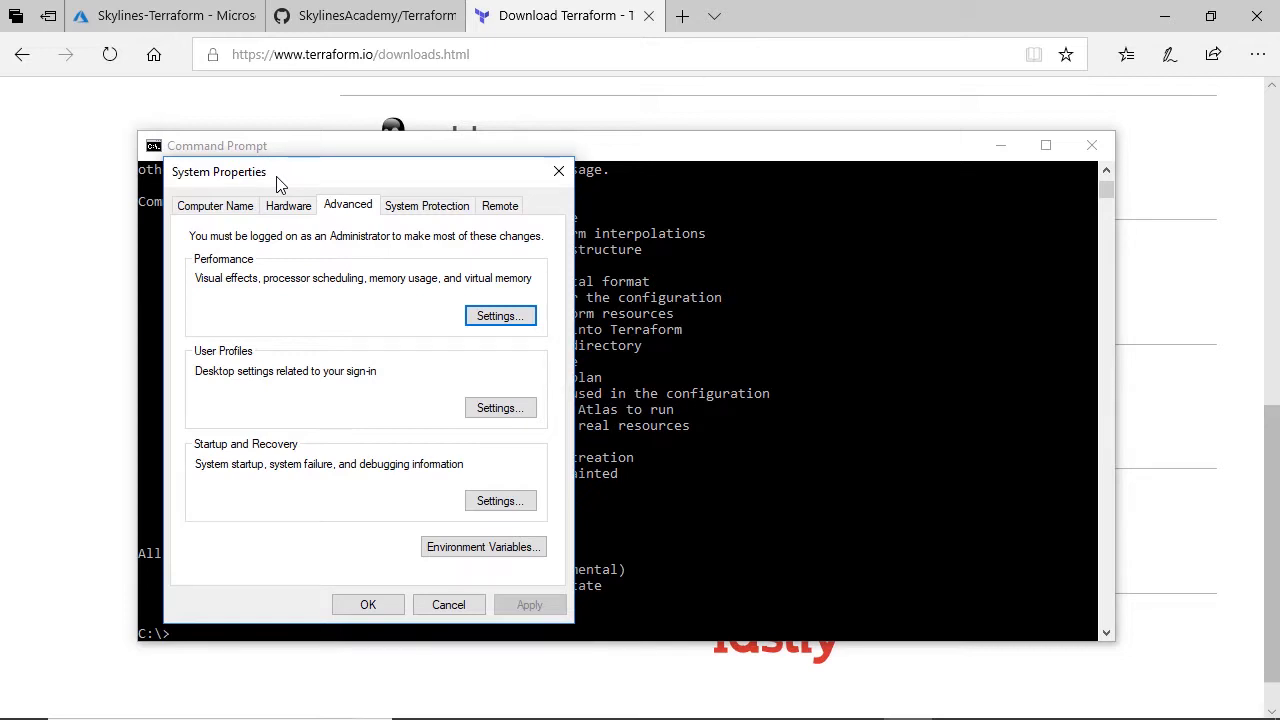
pyautogui.click(214, 205)
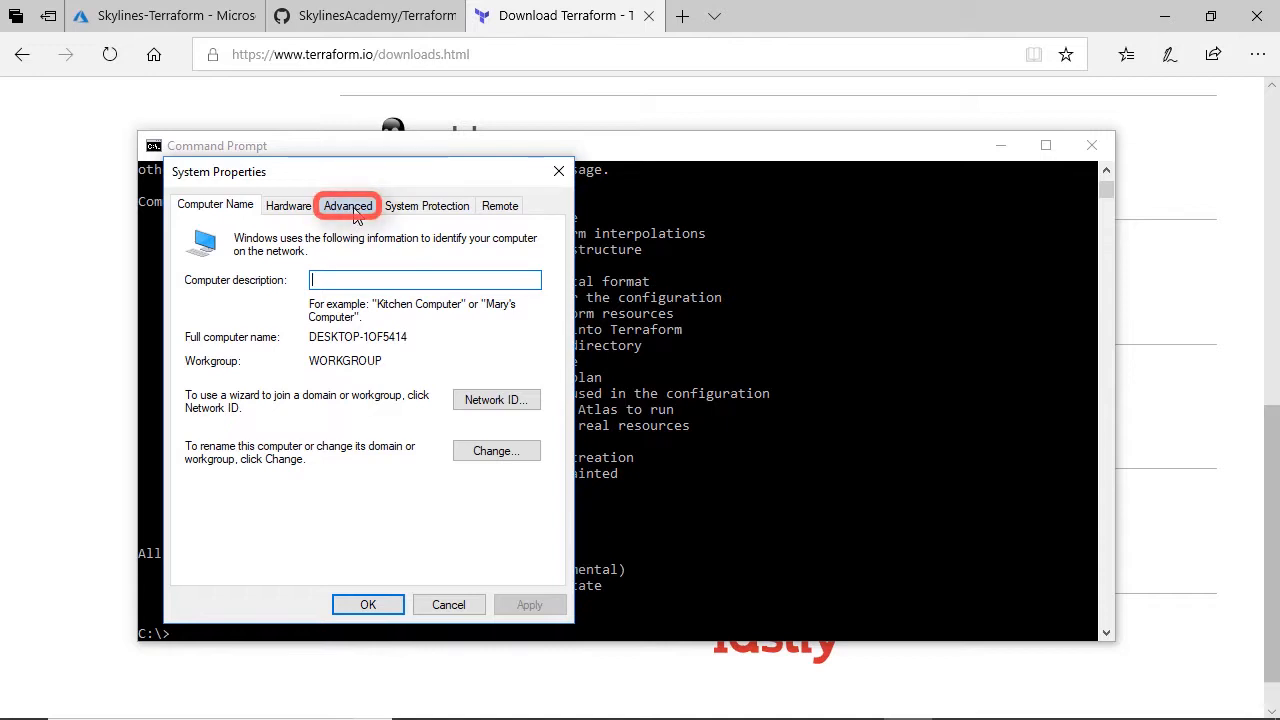
pyautogui.click(347, 205)
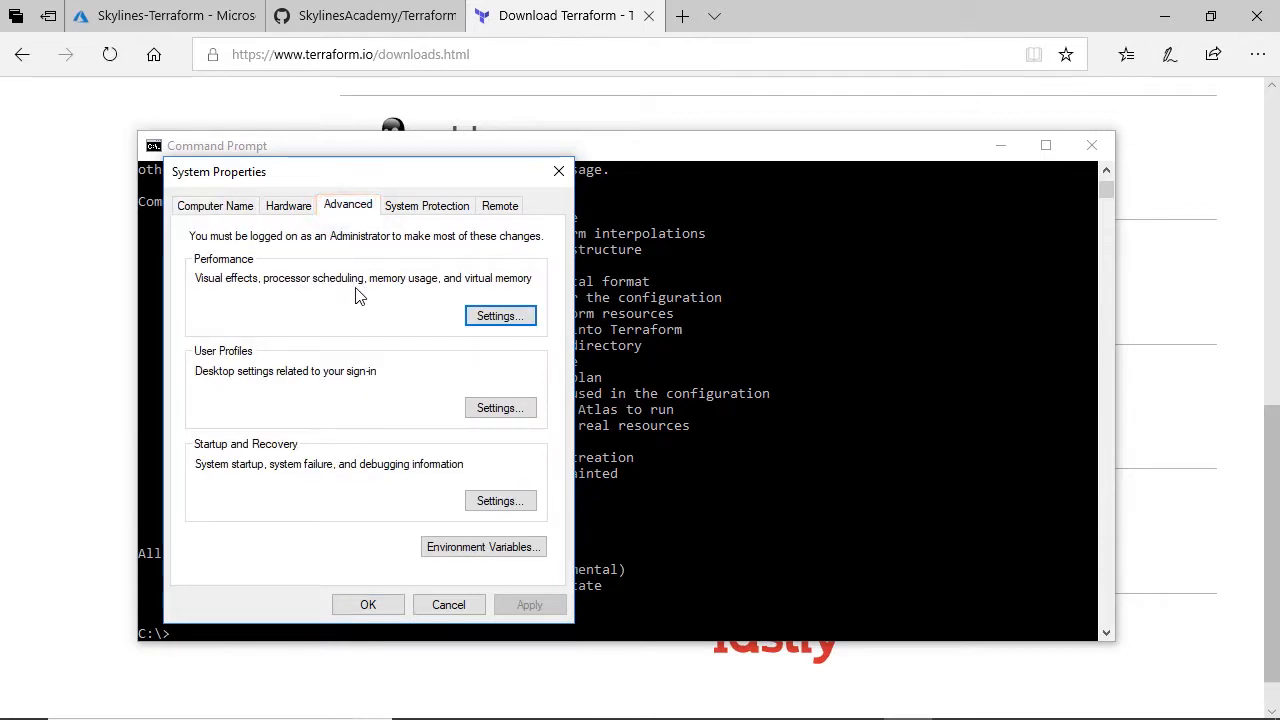
pyautogui.moveTo(483, 546)
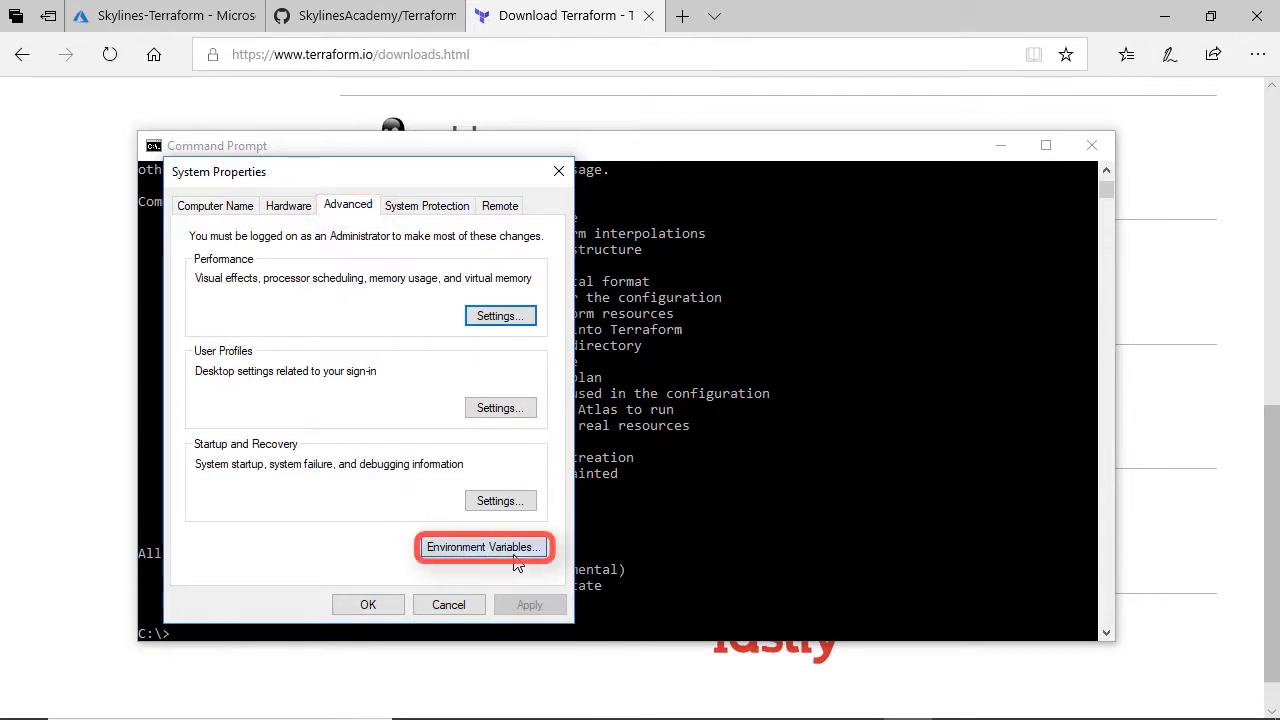
pyautogui.moveTo(537, 562)
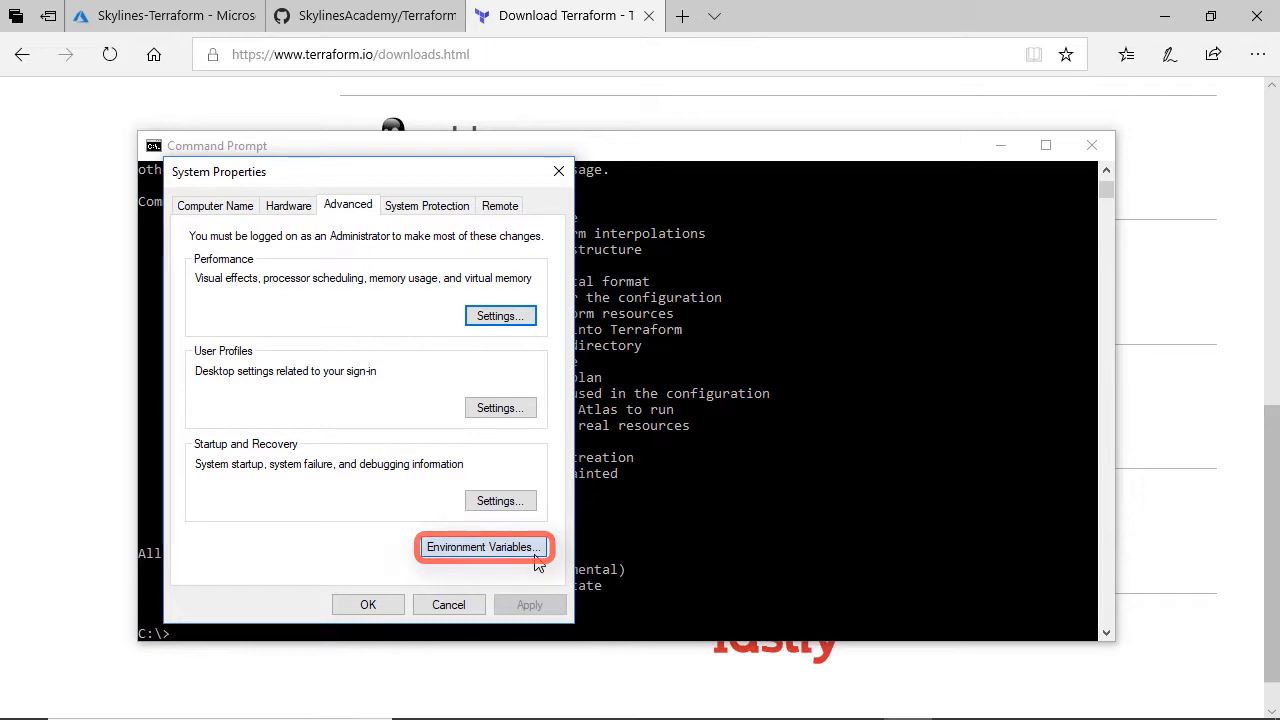
# Open Environment Variables and start editing the system Path variable
pyautogui.click(483, 546)
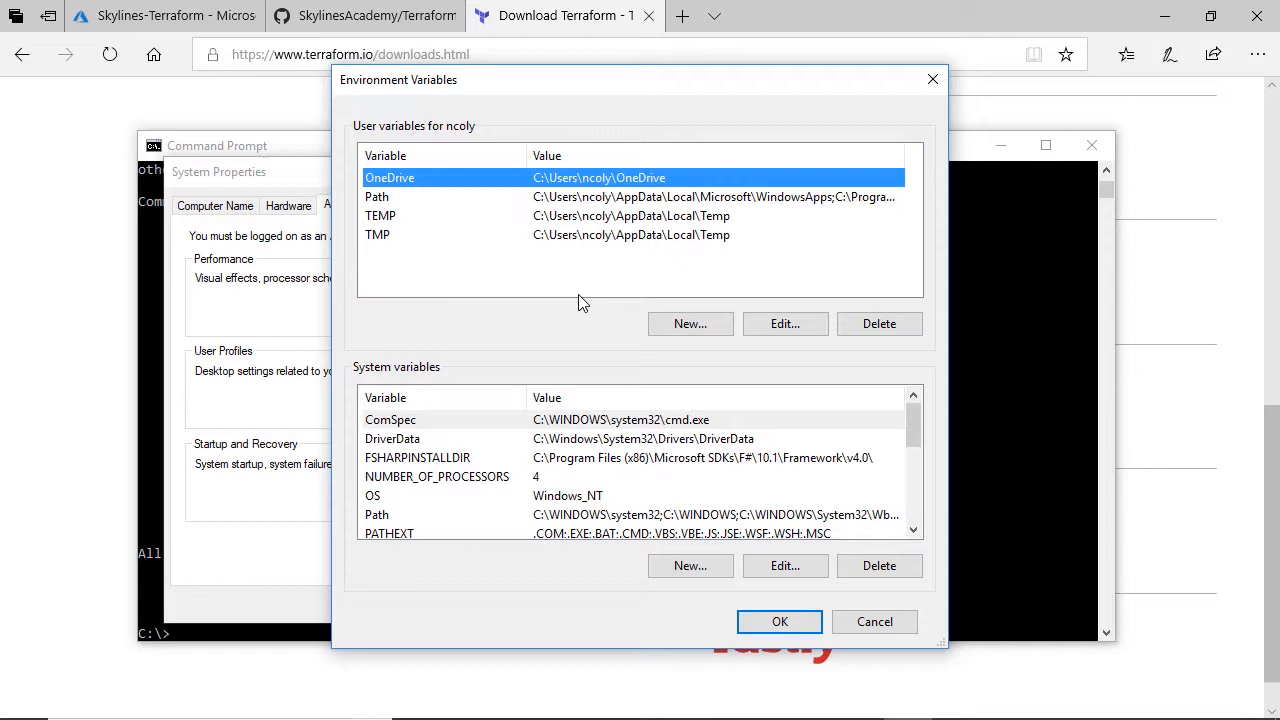
pyautogui.moveTo(680, 372)
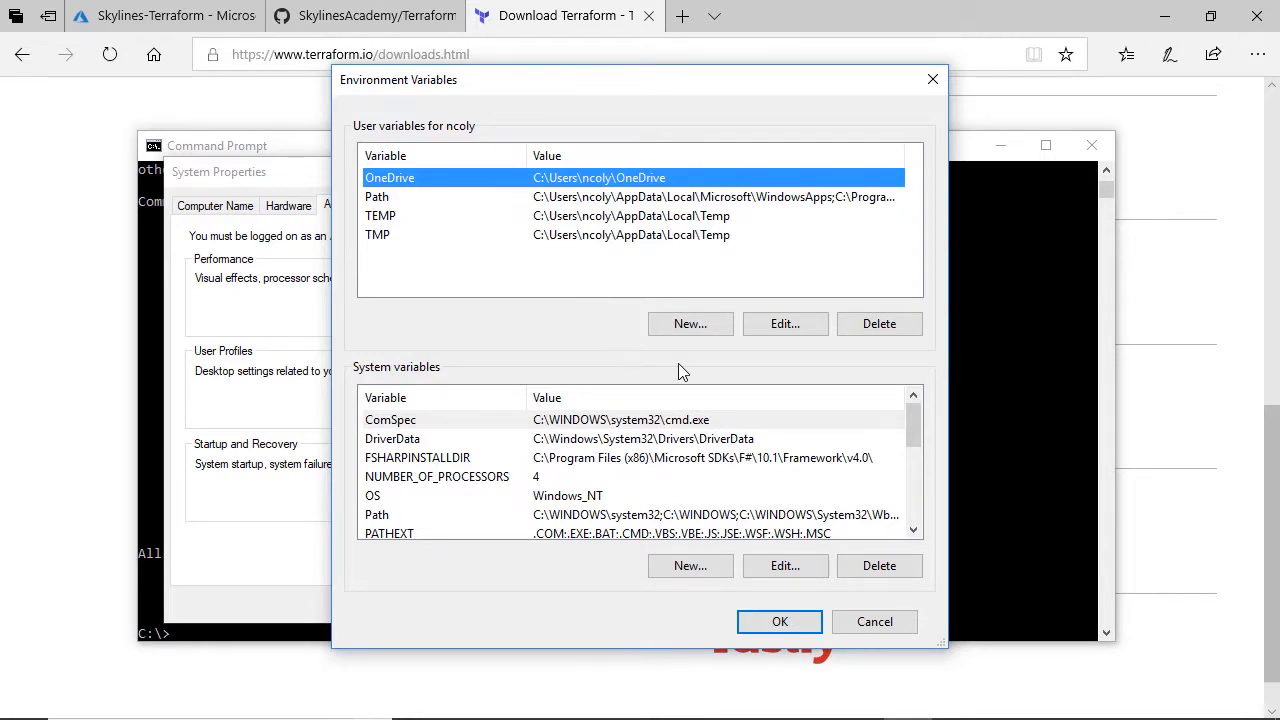
pyautogui.moveTo(575, 280)
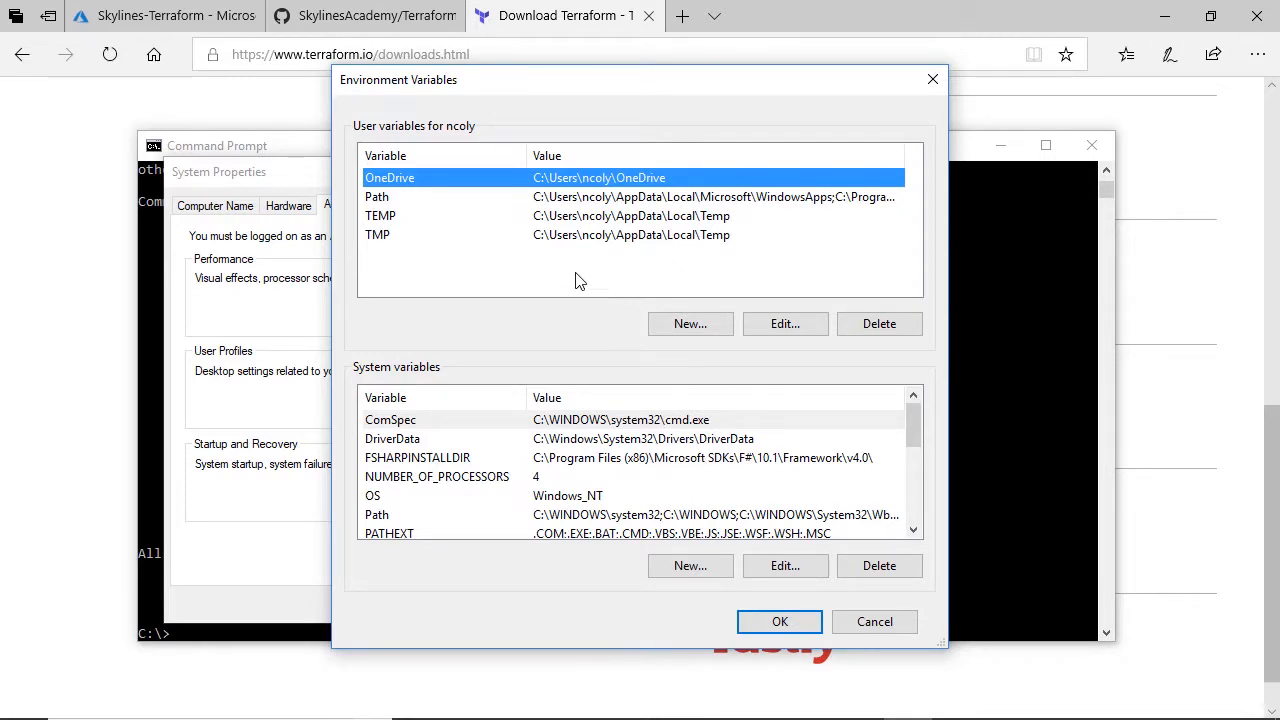
pyautogui.moveTo(700, 523)
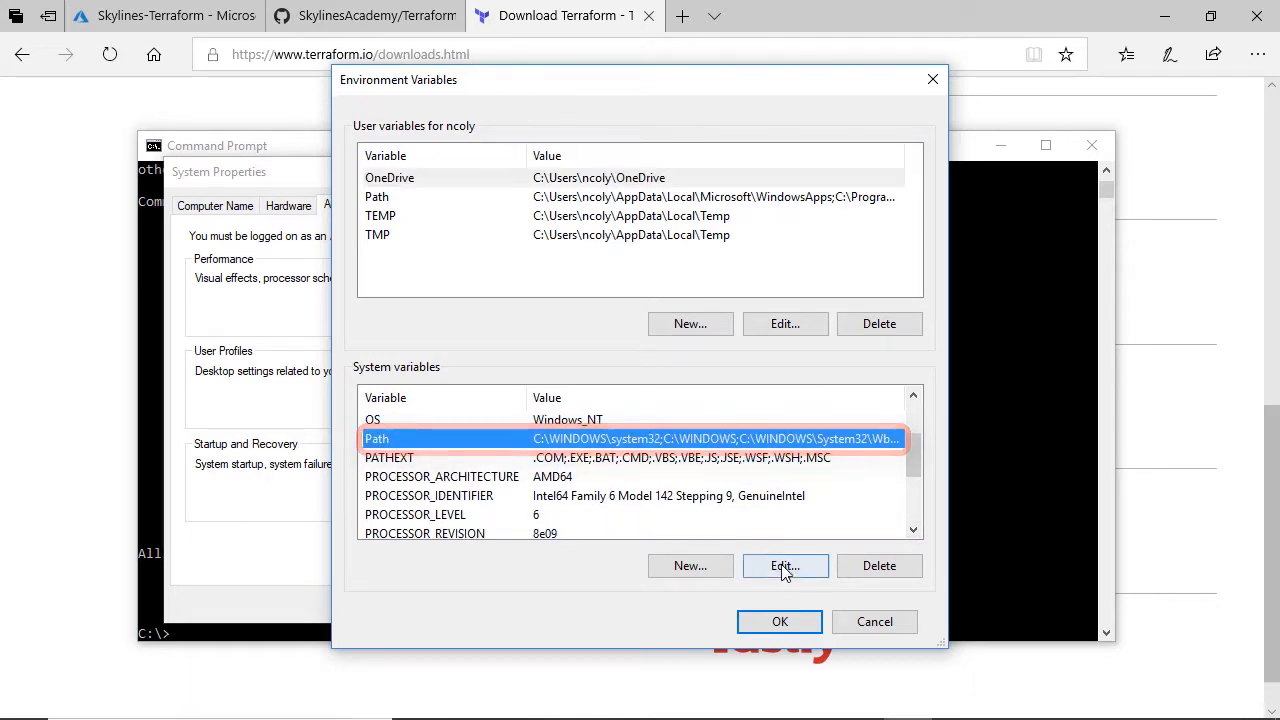
pyautogui.click(785, 565)
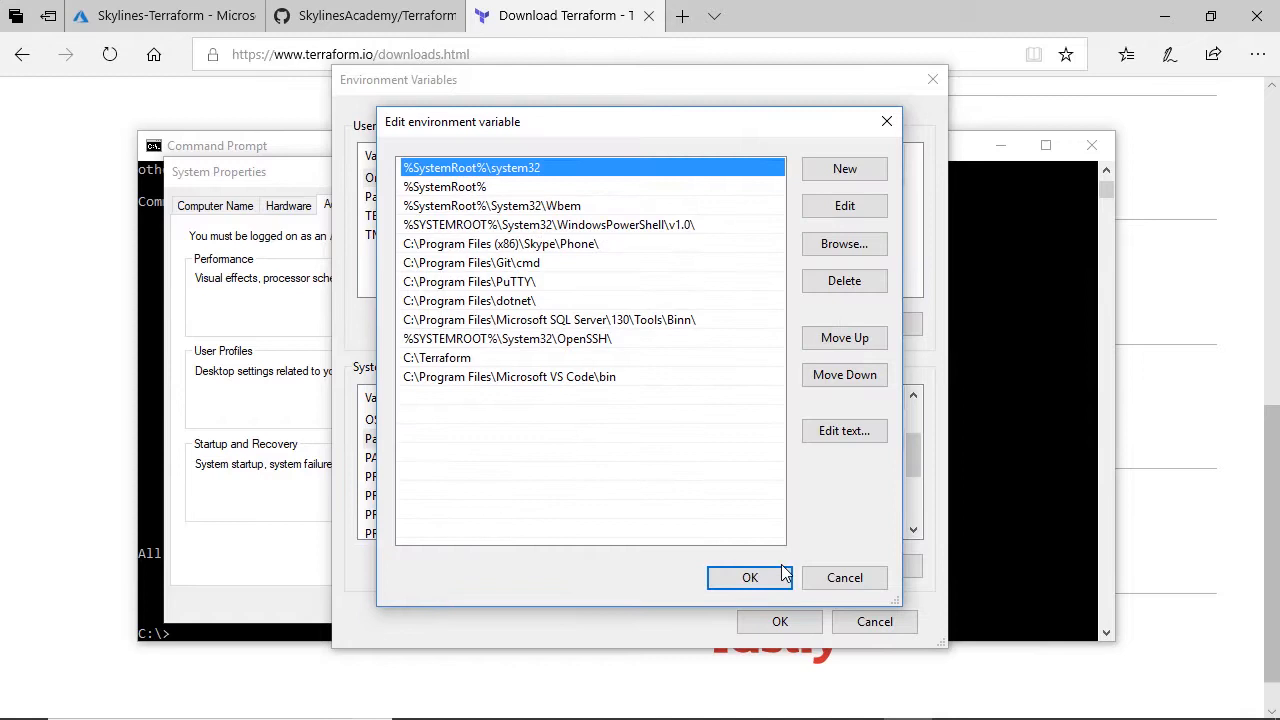
# Enter C:\Terraform as a new system Path entry and confirm with OK
pyautogui.click(437, 357)
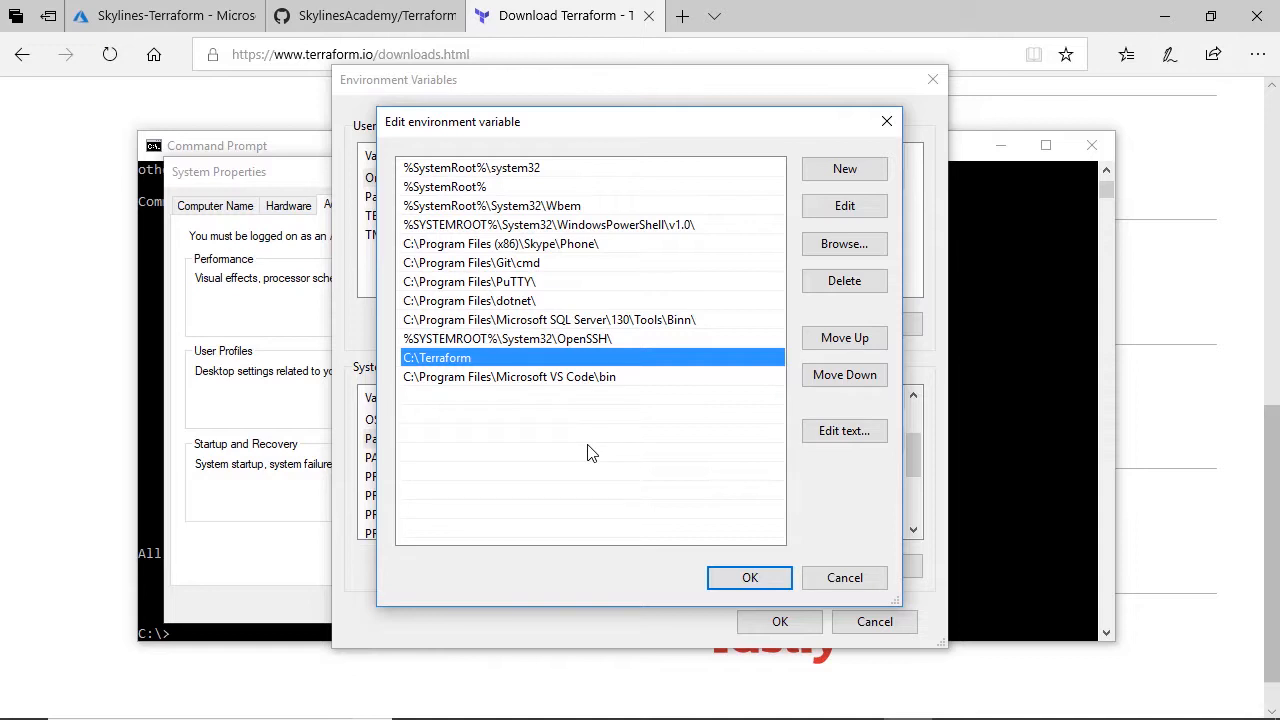
pyautogui.moveTo(675, 363)
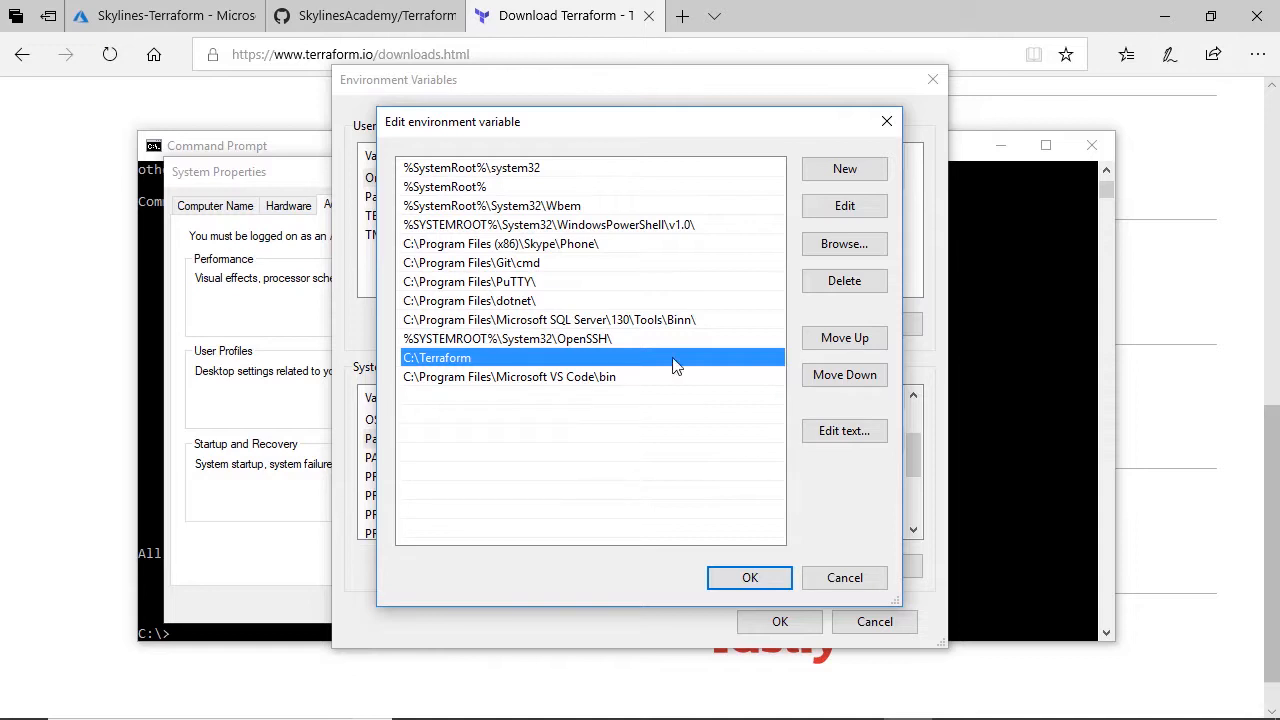
pyautogui.click(844, 168)
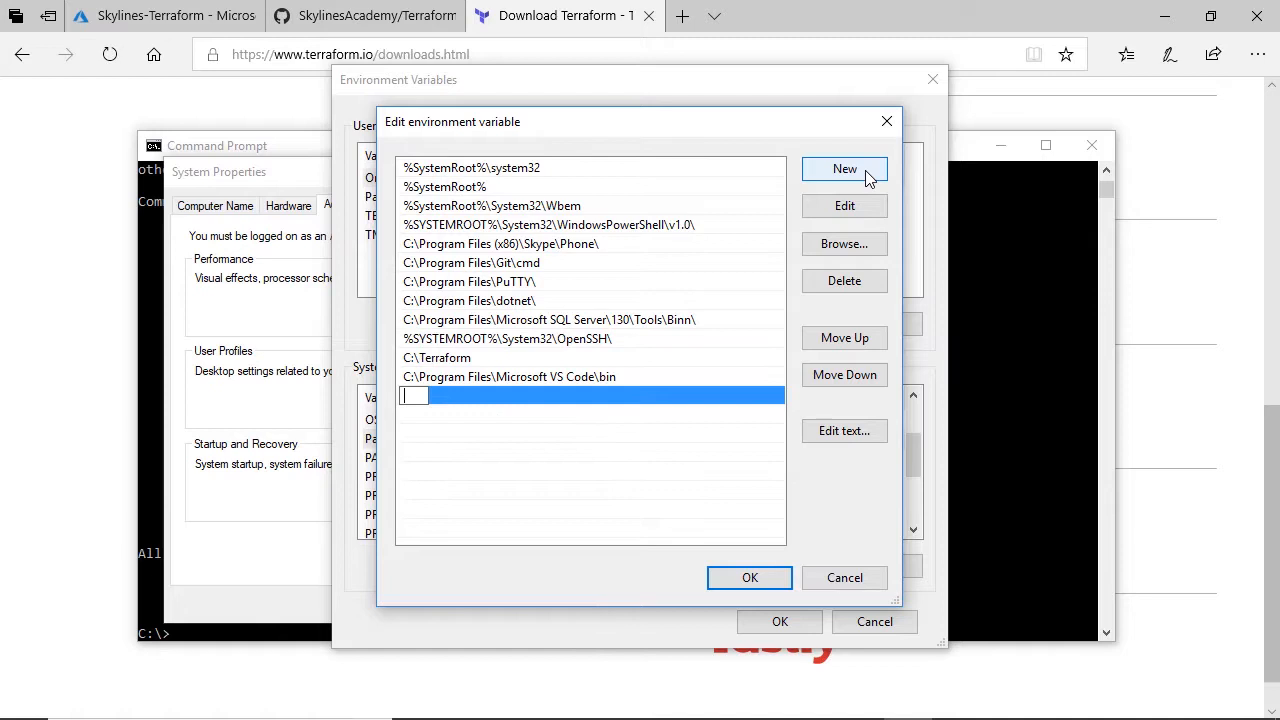
pyautogui.write('C:\\')
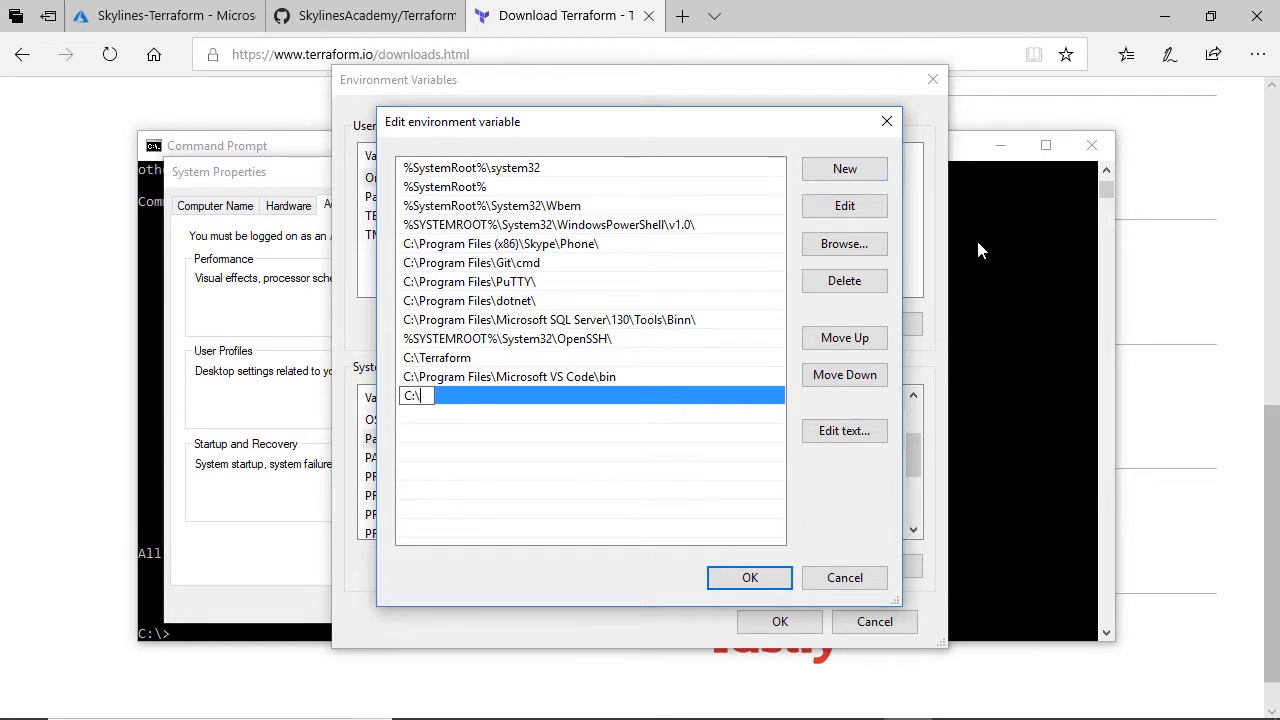
pyautogui.write('Terraform')
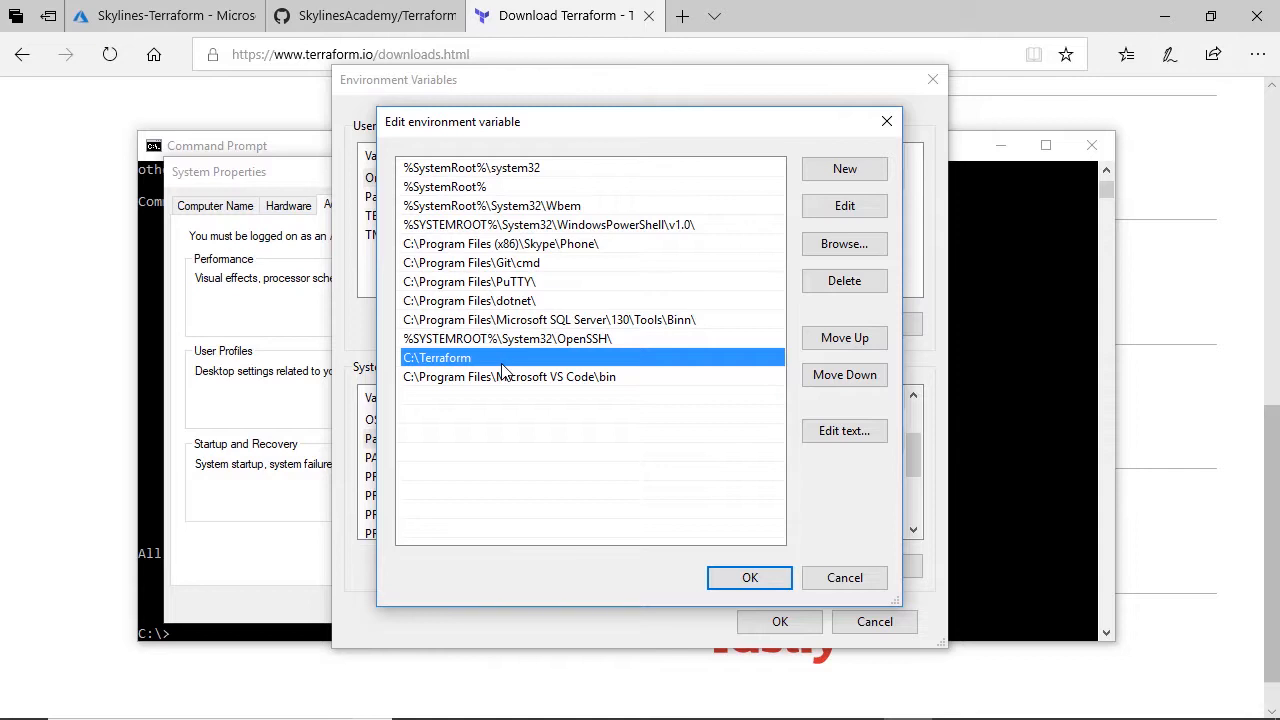
pyautogui.moveTo(590, 470)
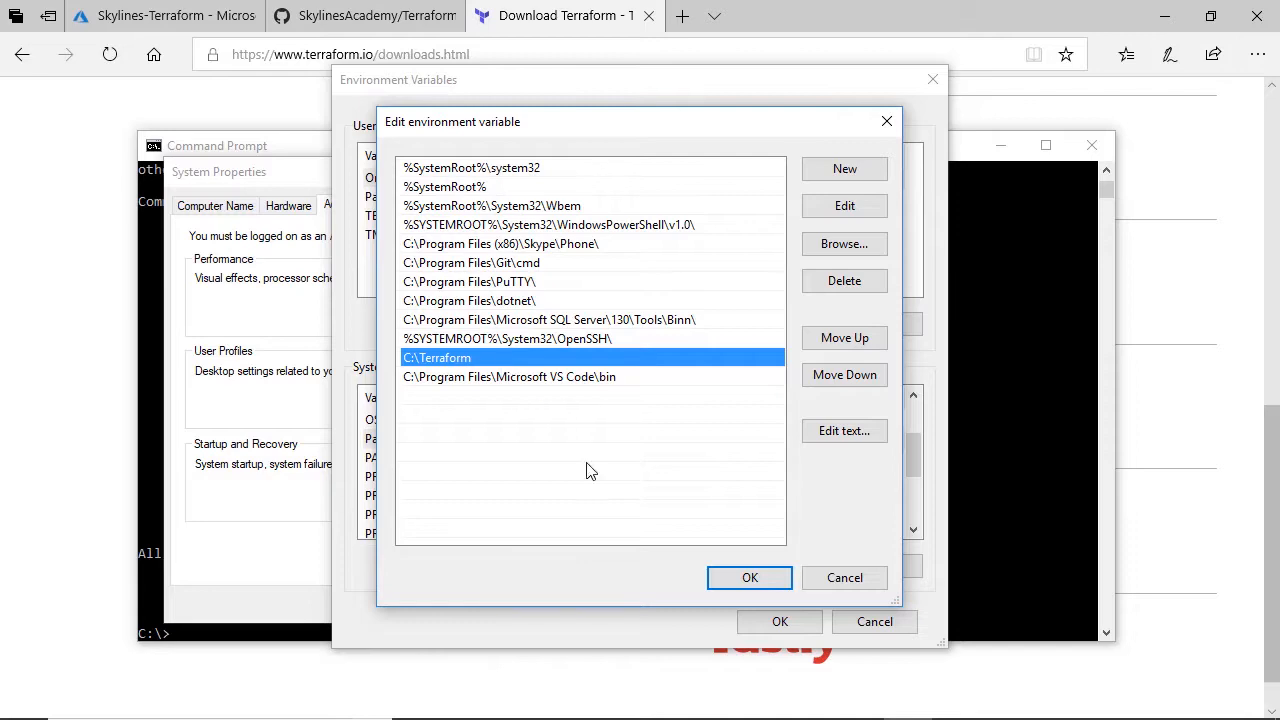
pyautogui.click(749, 577)
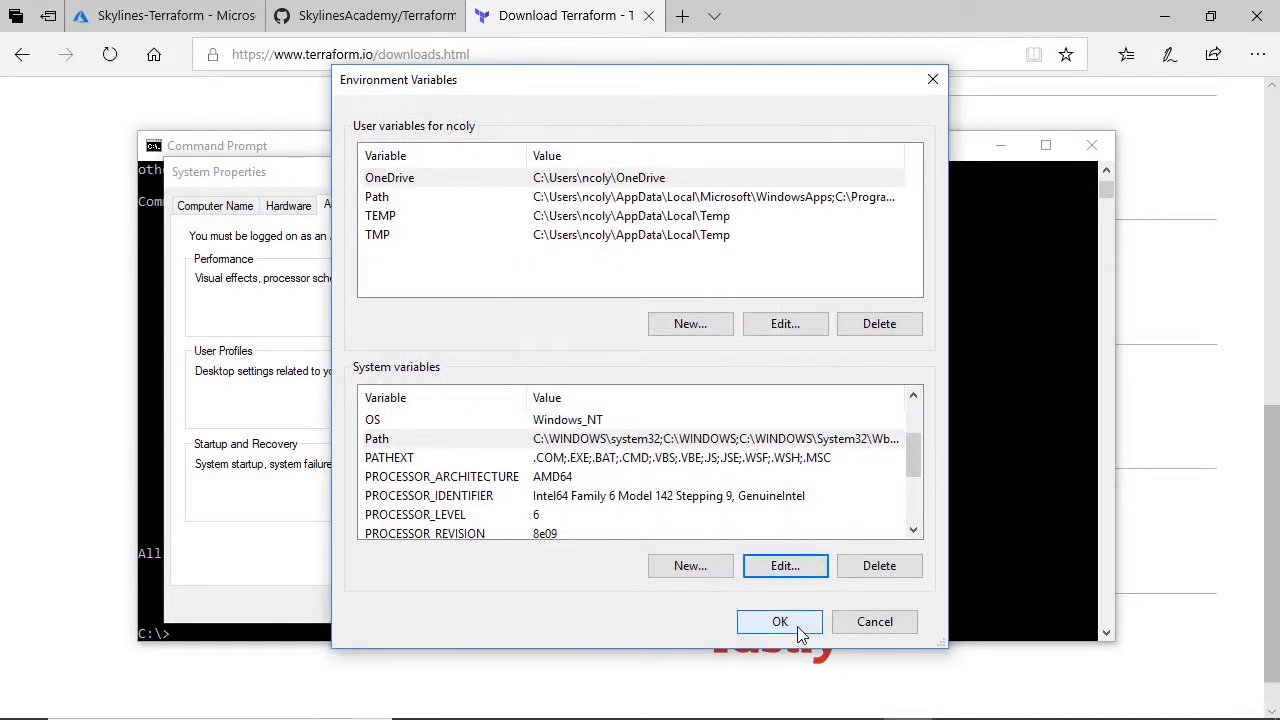
# Close Environment Variables with OK and clear the partial 'te' command in Command Prompt
pyautogui.click(780, 621)
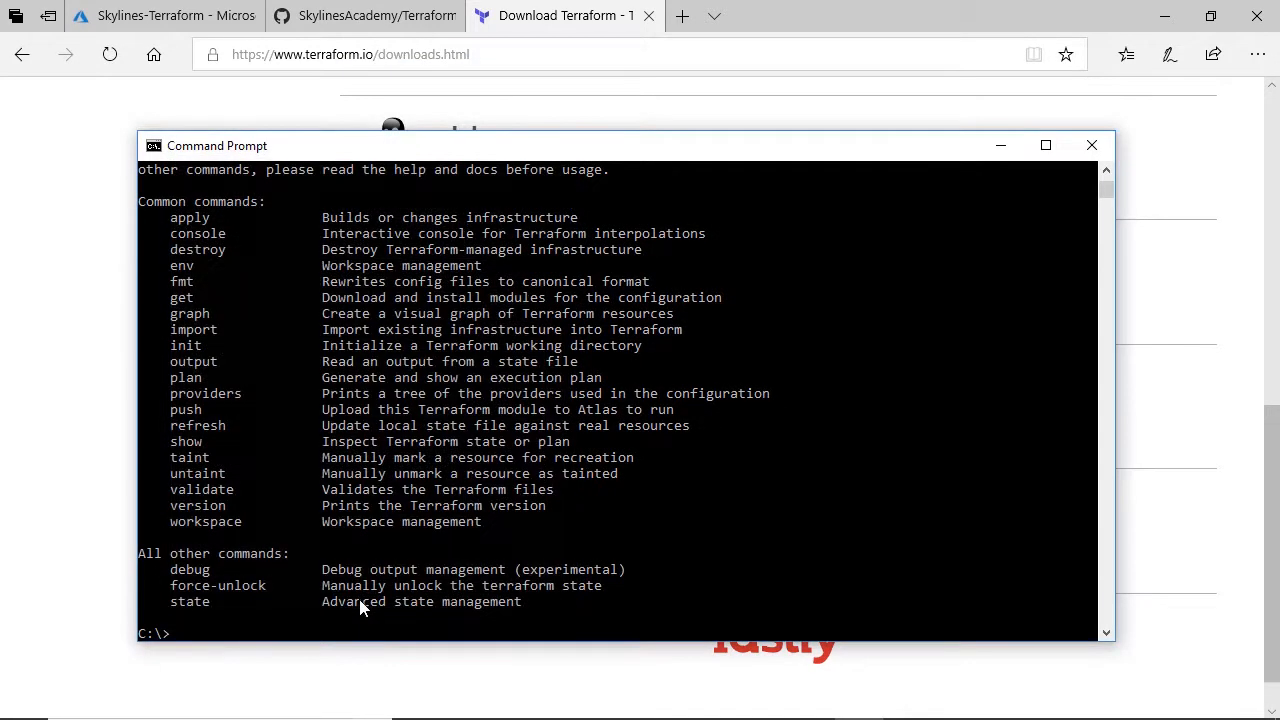
pyautogui.write('te')
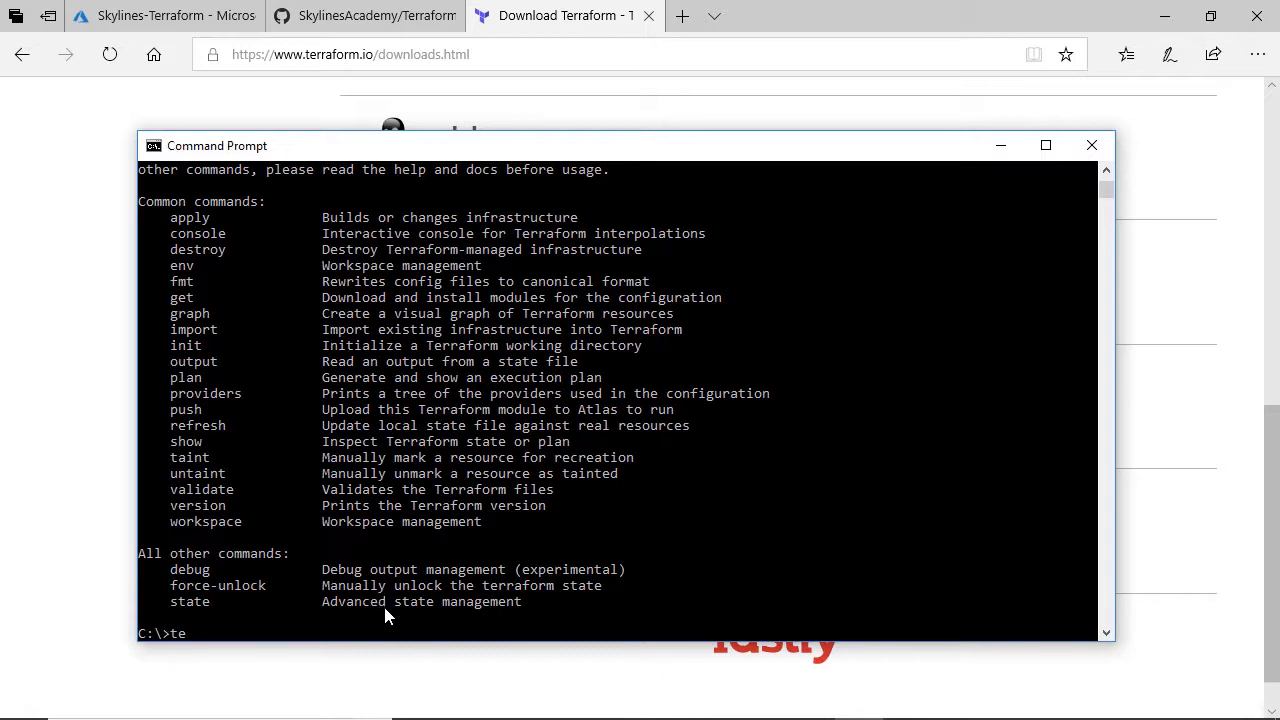
pyautogui.press('Backspace')
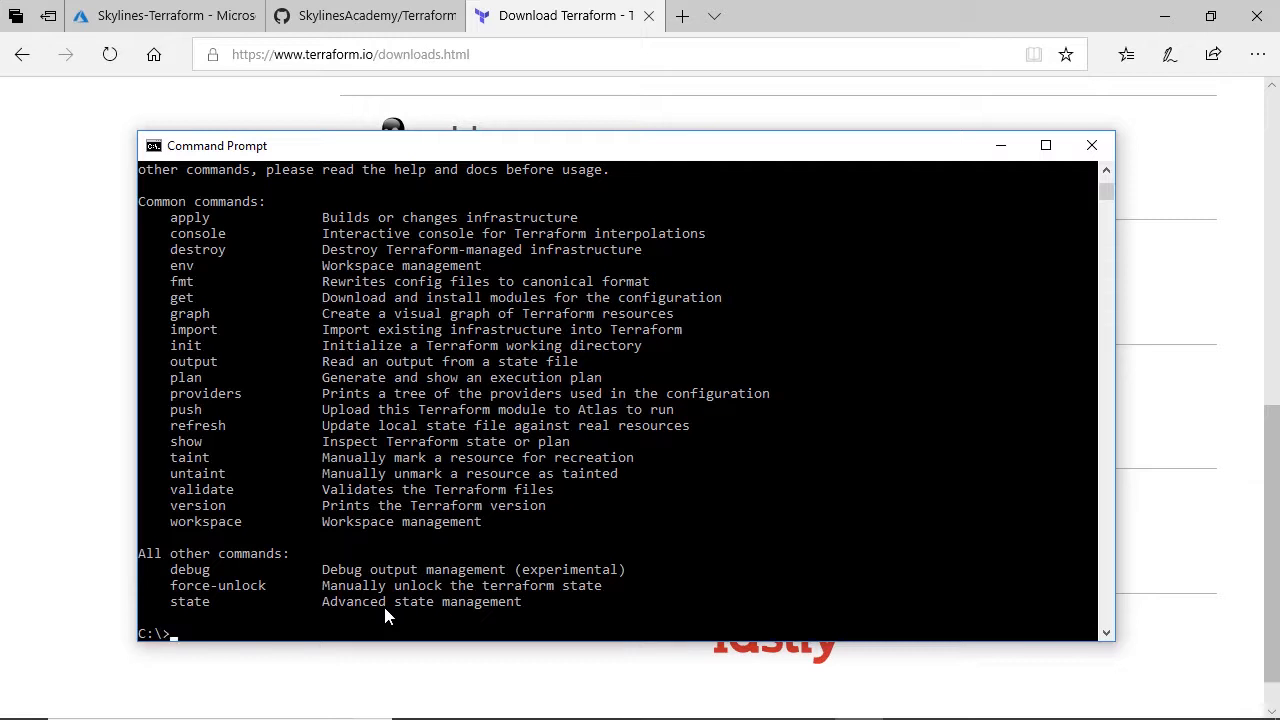
pyautogui.moveTo(658, 112)
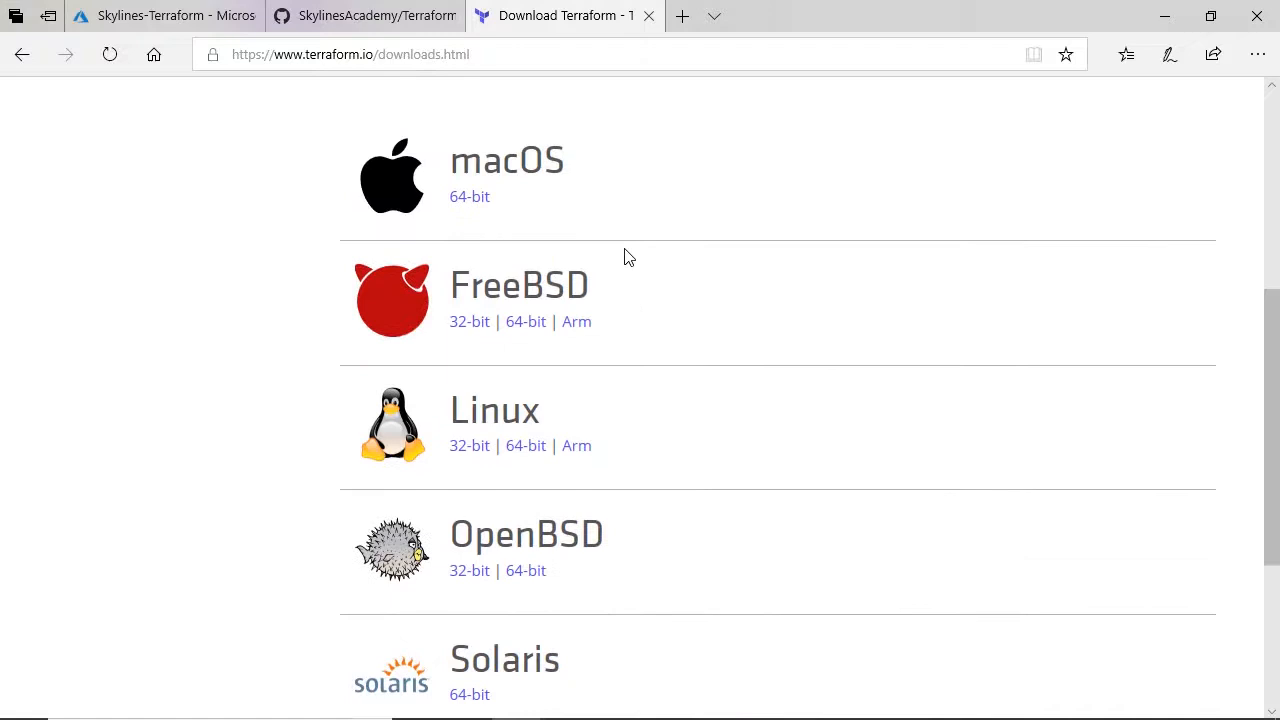
# Scroll the downloads page back to the top and go to the Terraform Guides page
pyautogui.scroll(3)
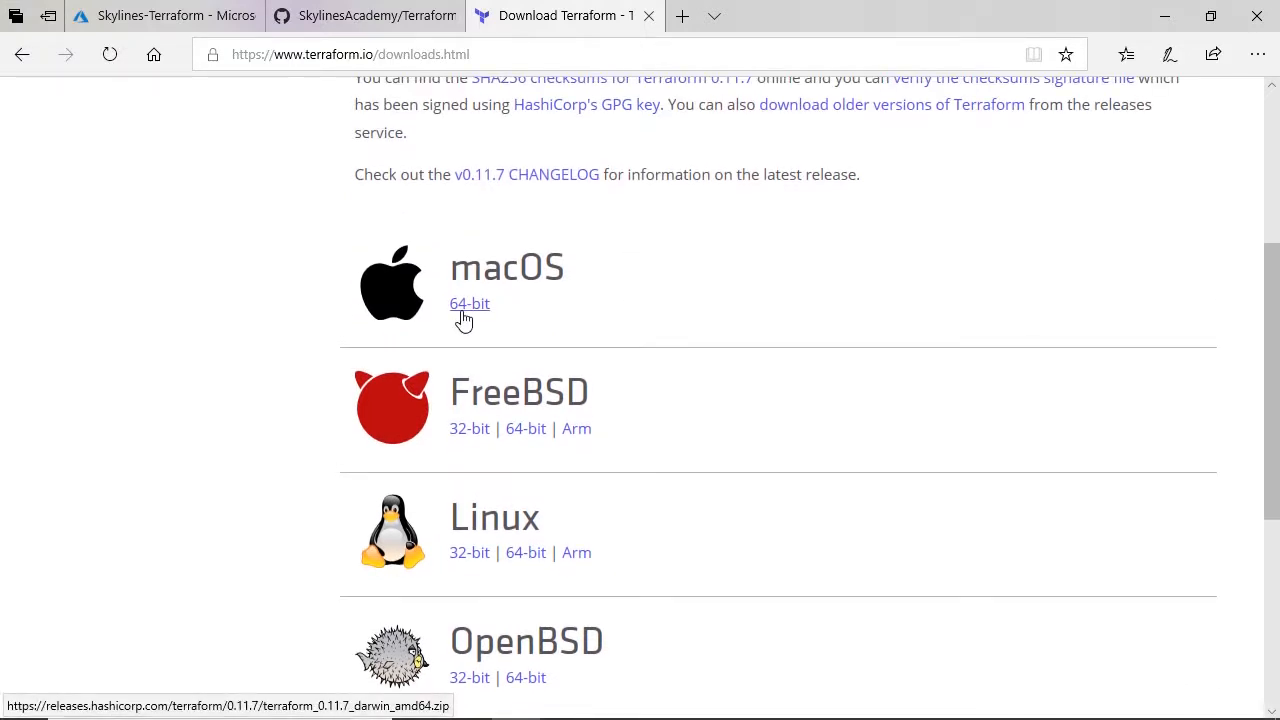
pyautogui.scroll(3)
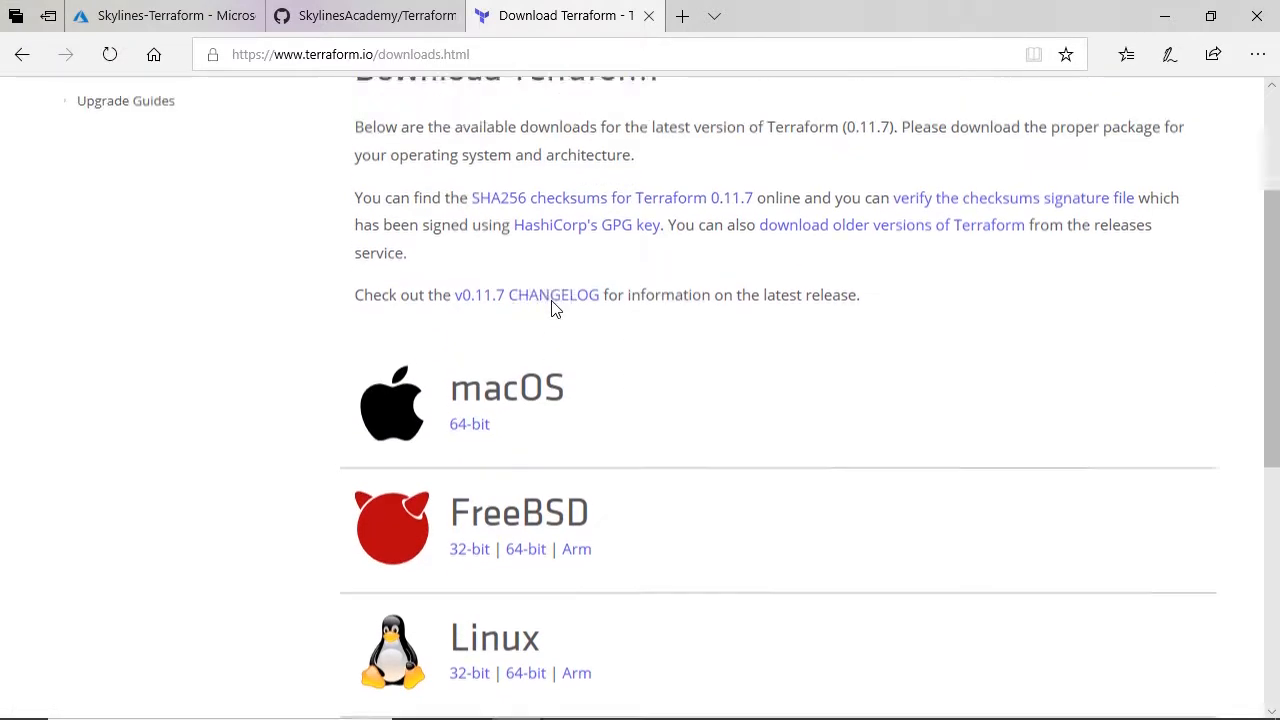
pyautogui.scroll(3)
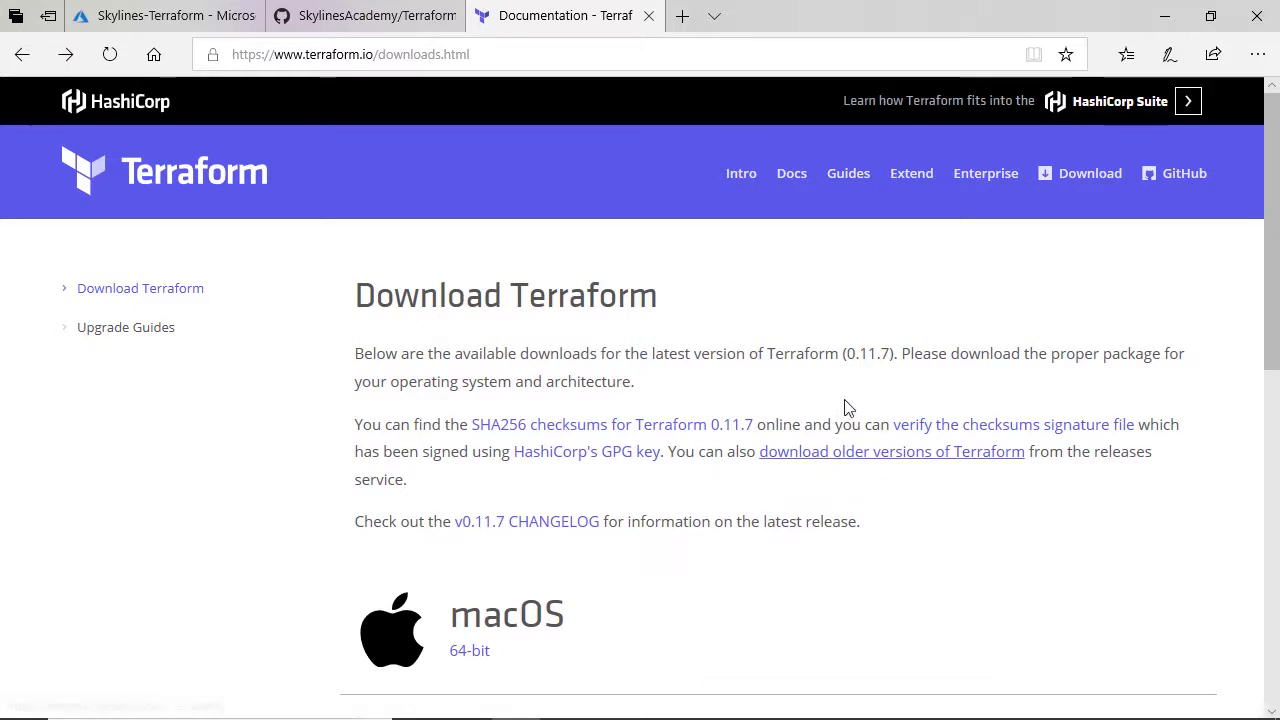
pyautogui.click(848, 173)
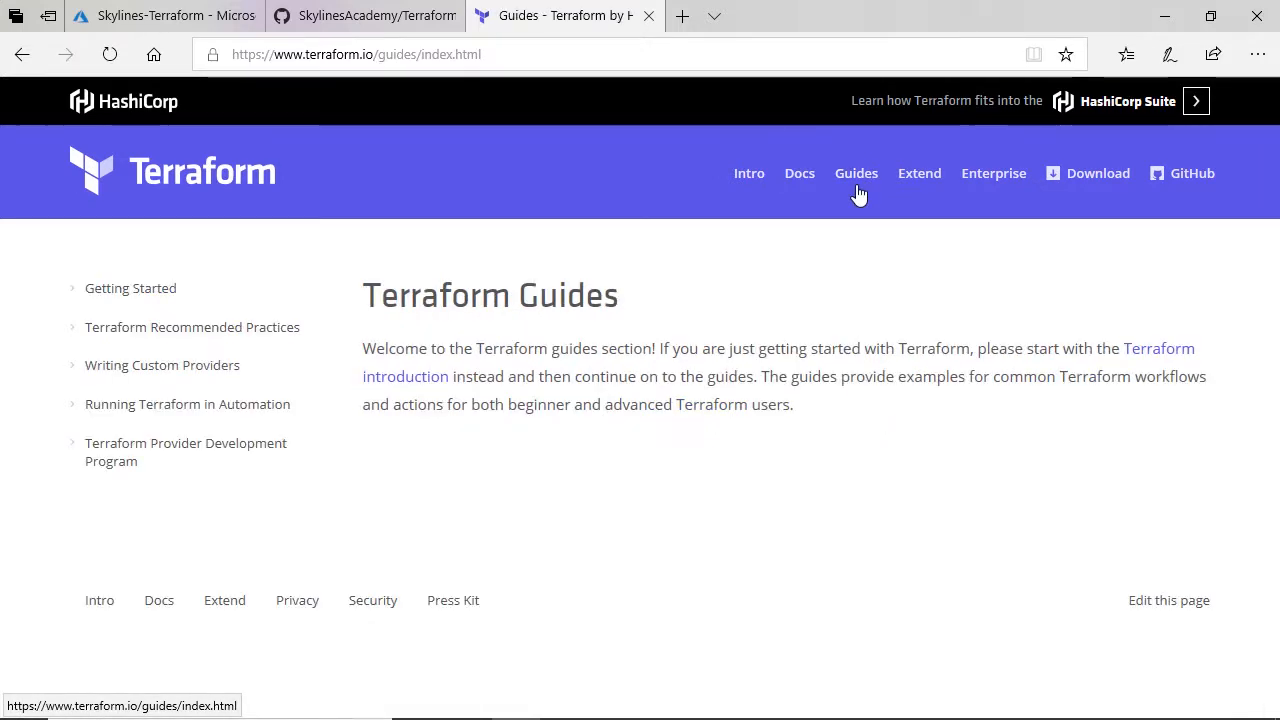
pyautogui.moveTo(130, 288)
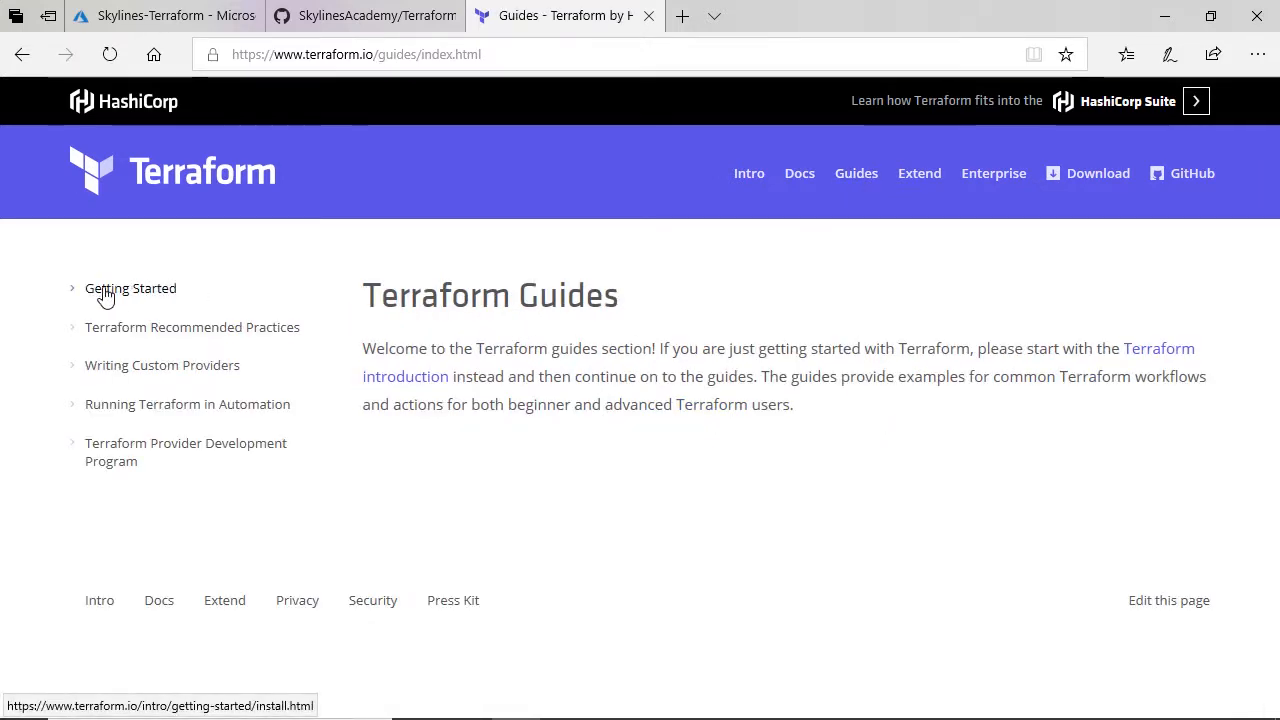
# Open the Install Terraform guide, review Verifying the Installation, and follow the Linux/Mac PATH link
pyautogui.click(130, 288)
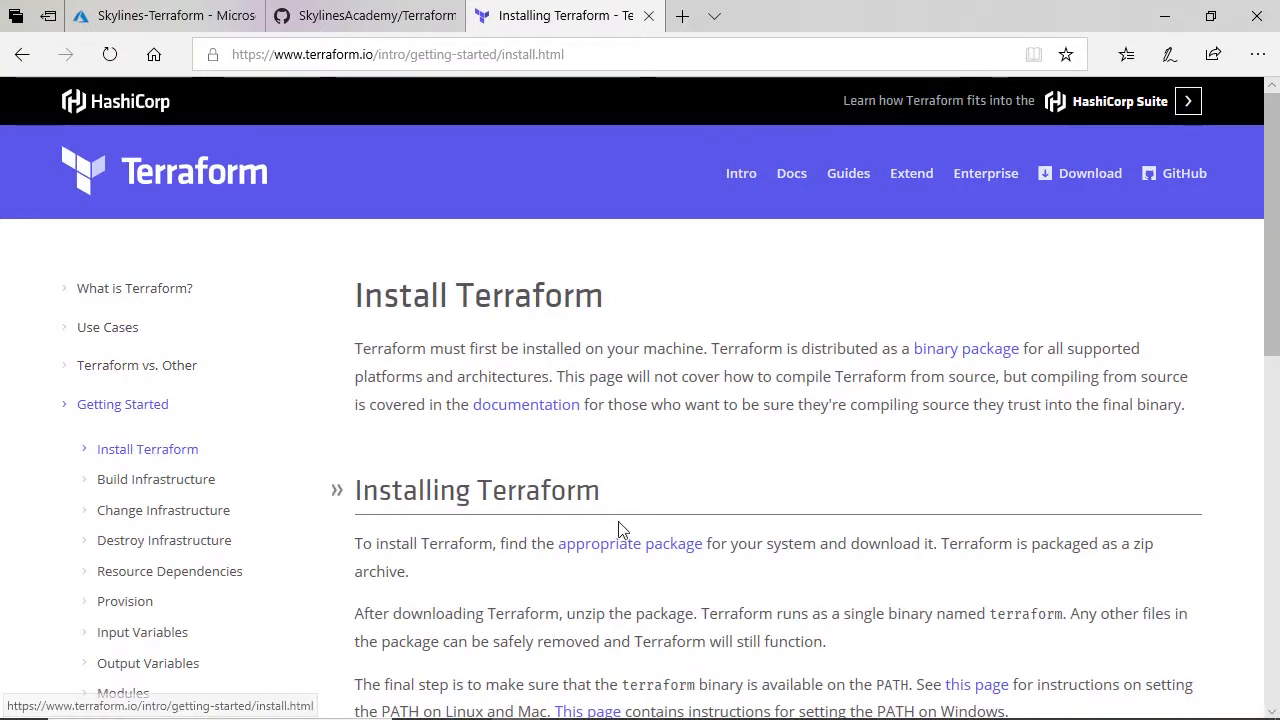
pyautogui.scroll(-3)
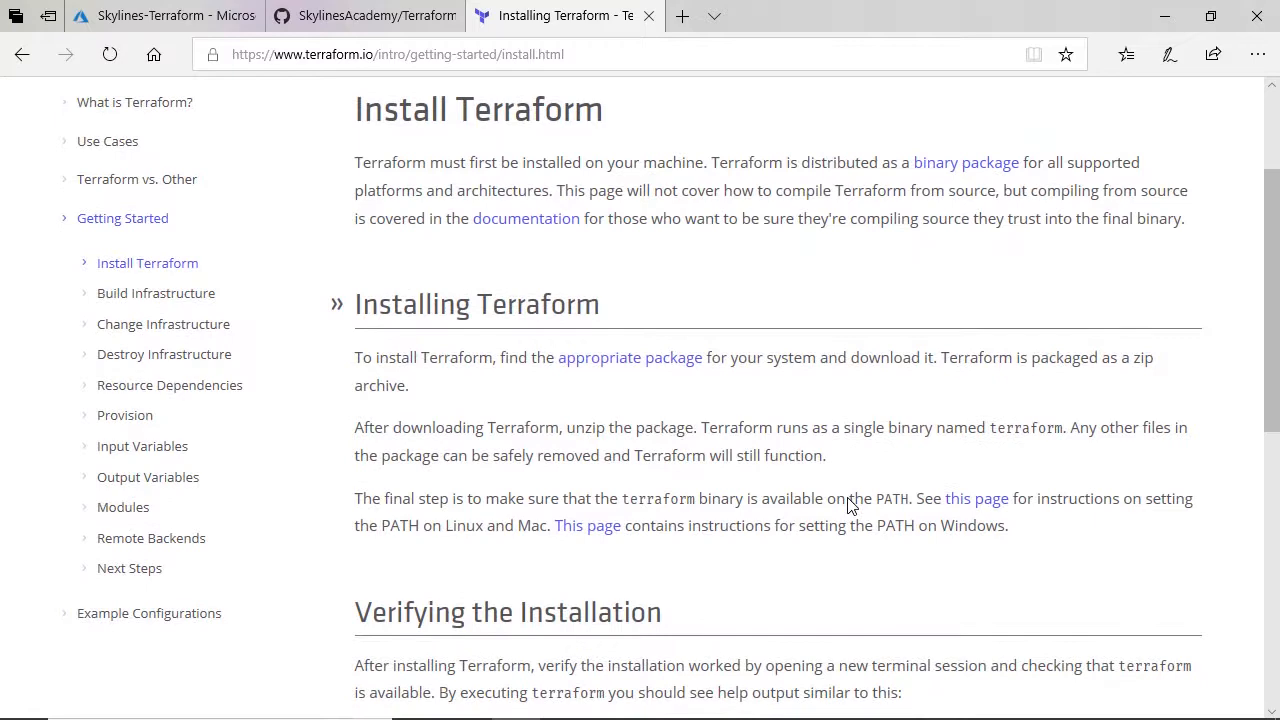
pyautogui.scroll(-3)
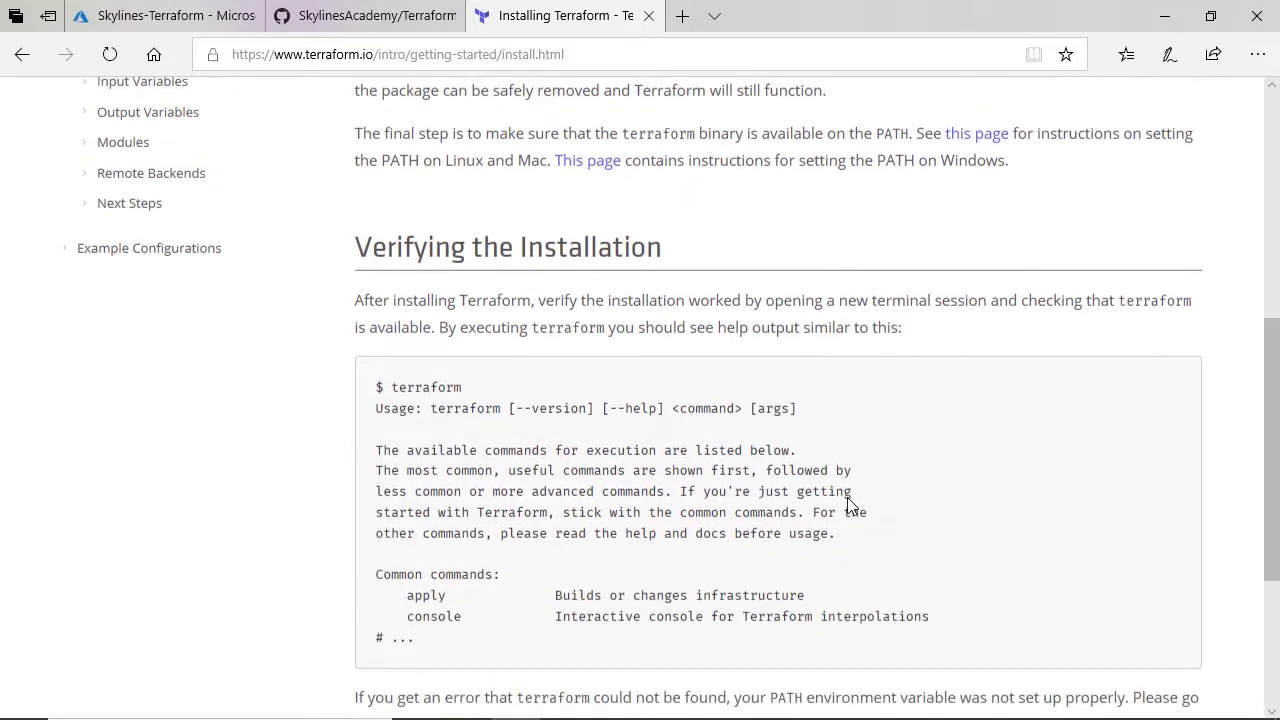
pyautogui.scroll(-3)
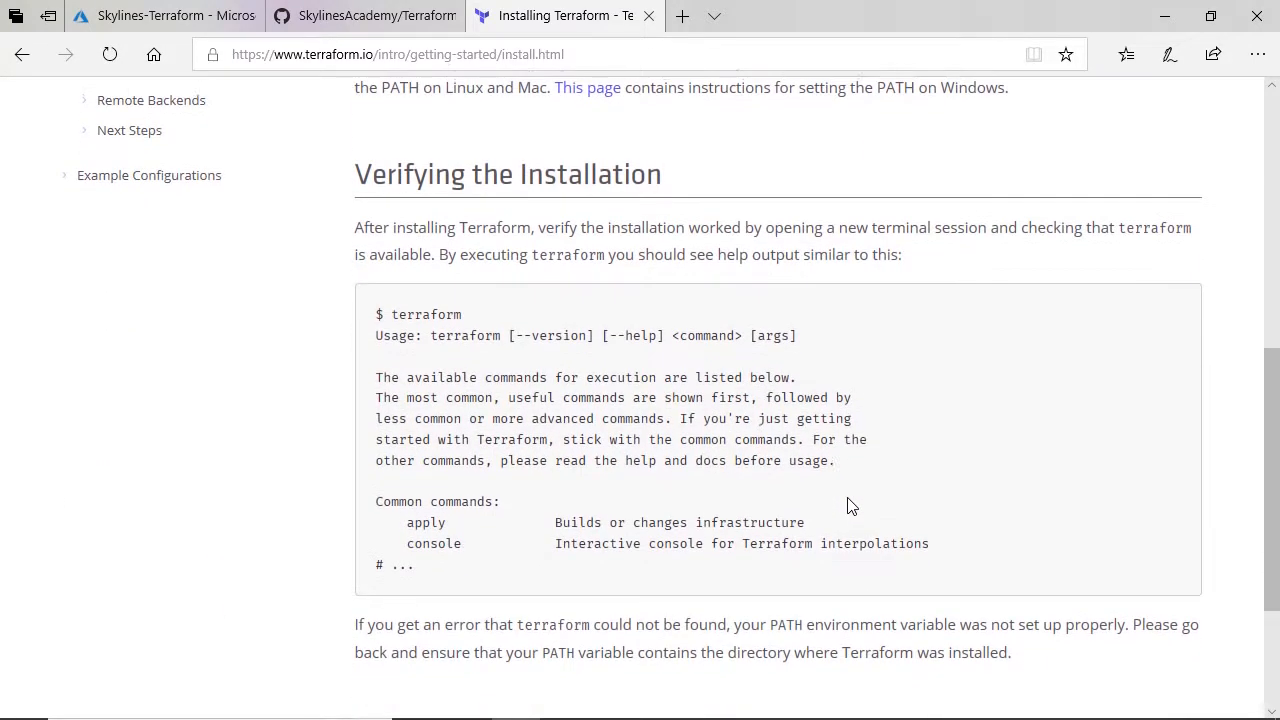
pyautogui.scroll(3)
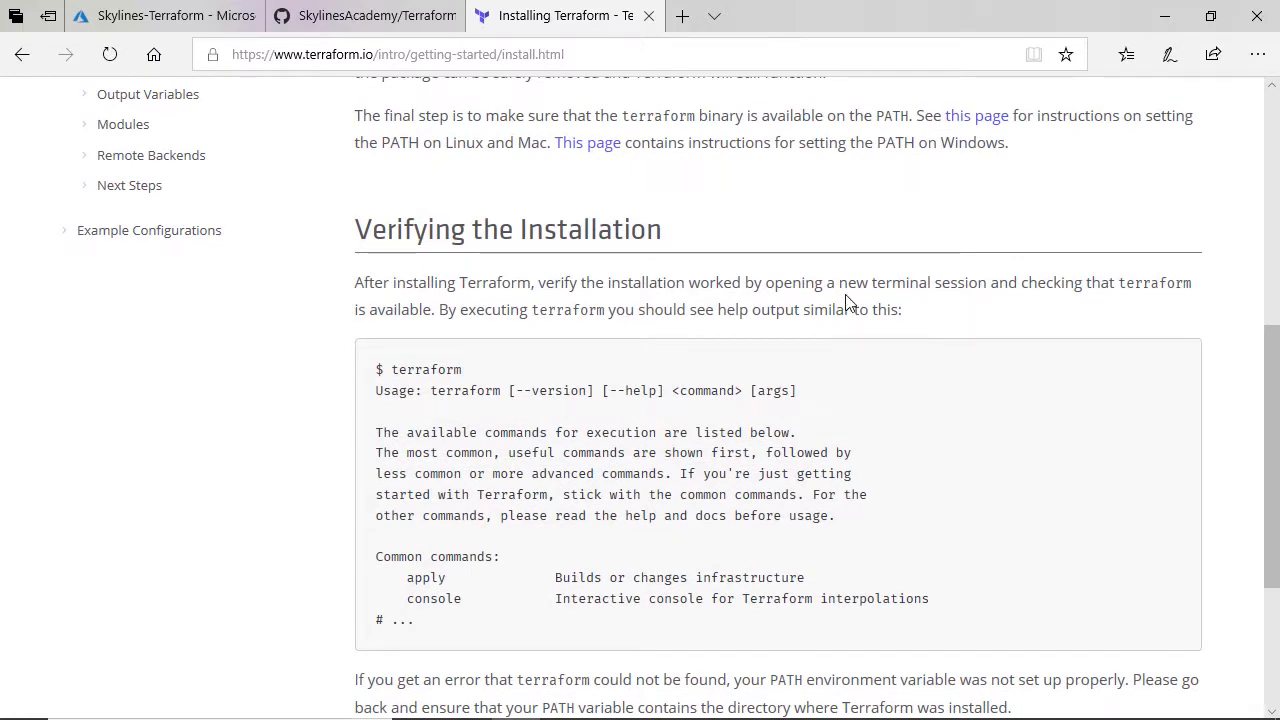
pyautogui.moveTo(925, 220)
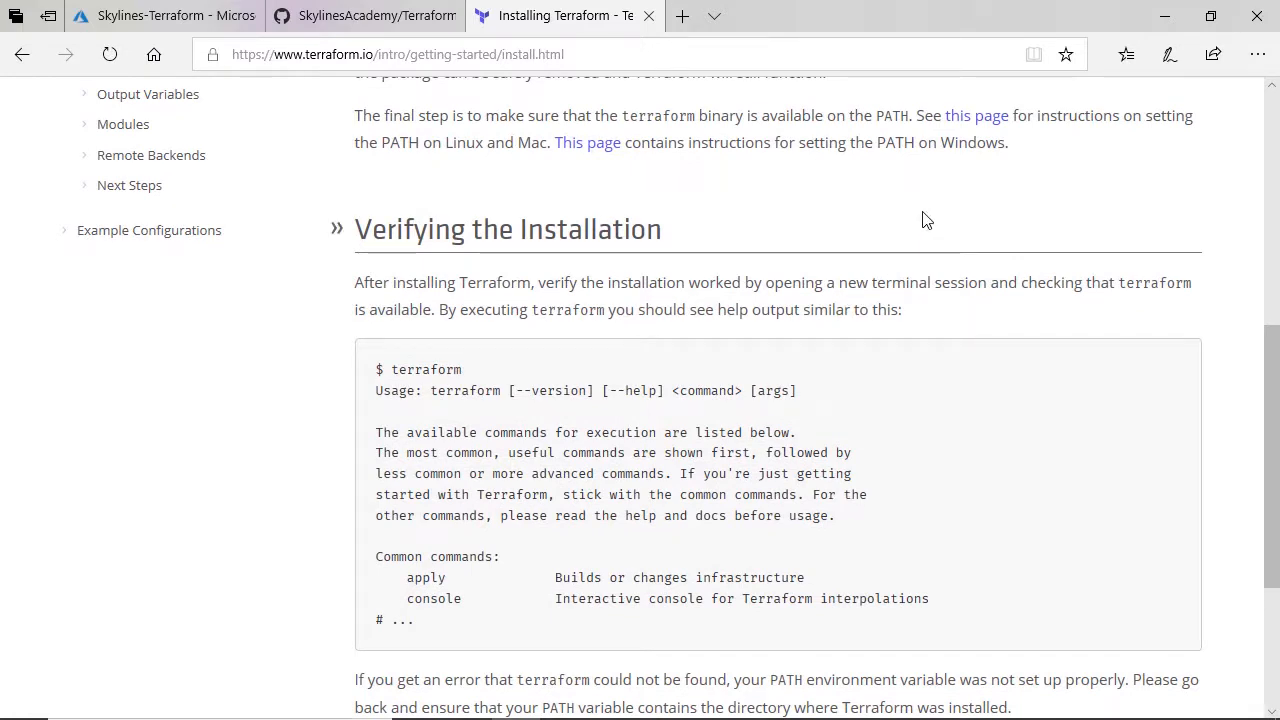
pyautogui.moveTo(977, 115)
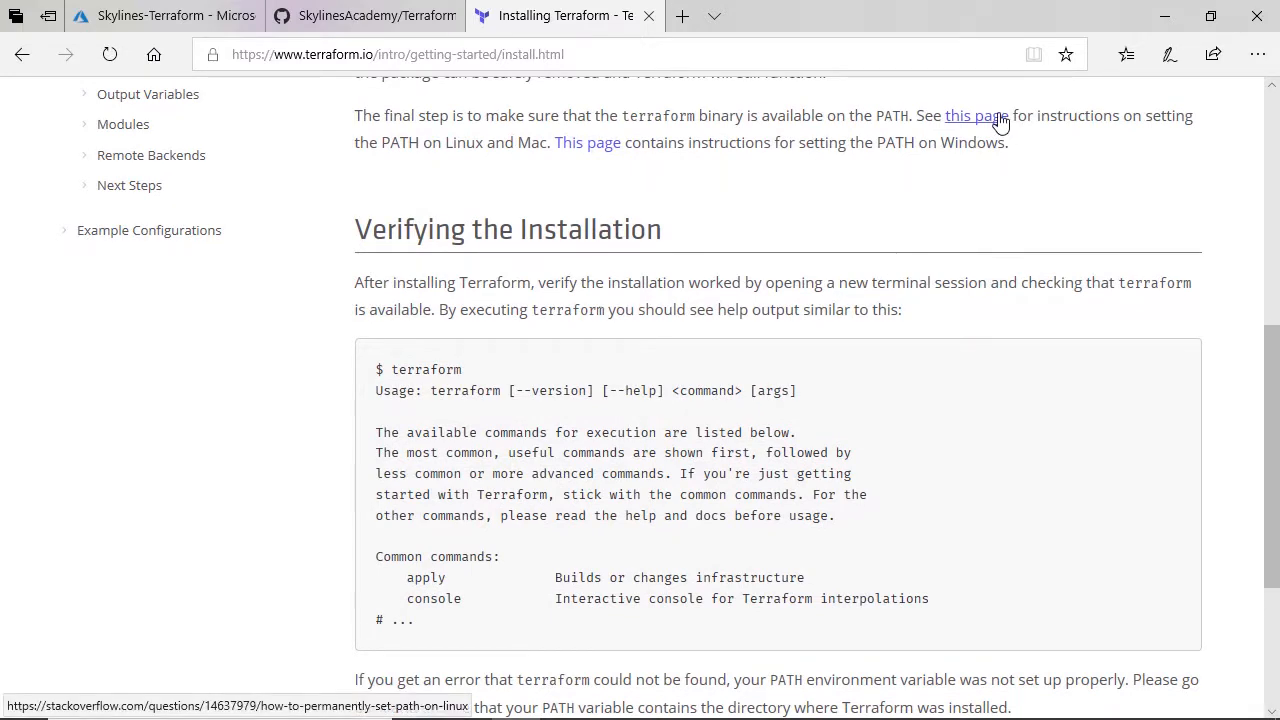
pyautogui.click(977, 115)
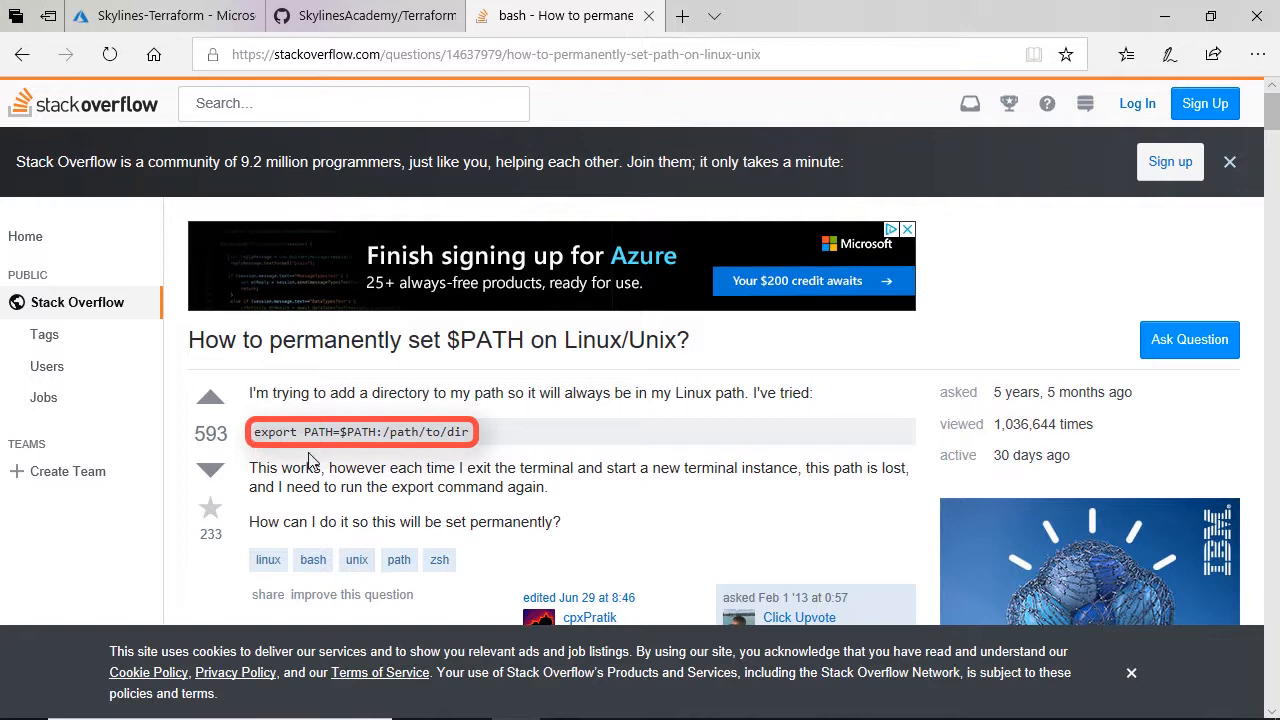
pyautogui.moveTo(378, 455)
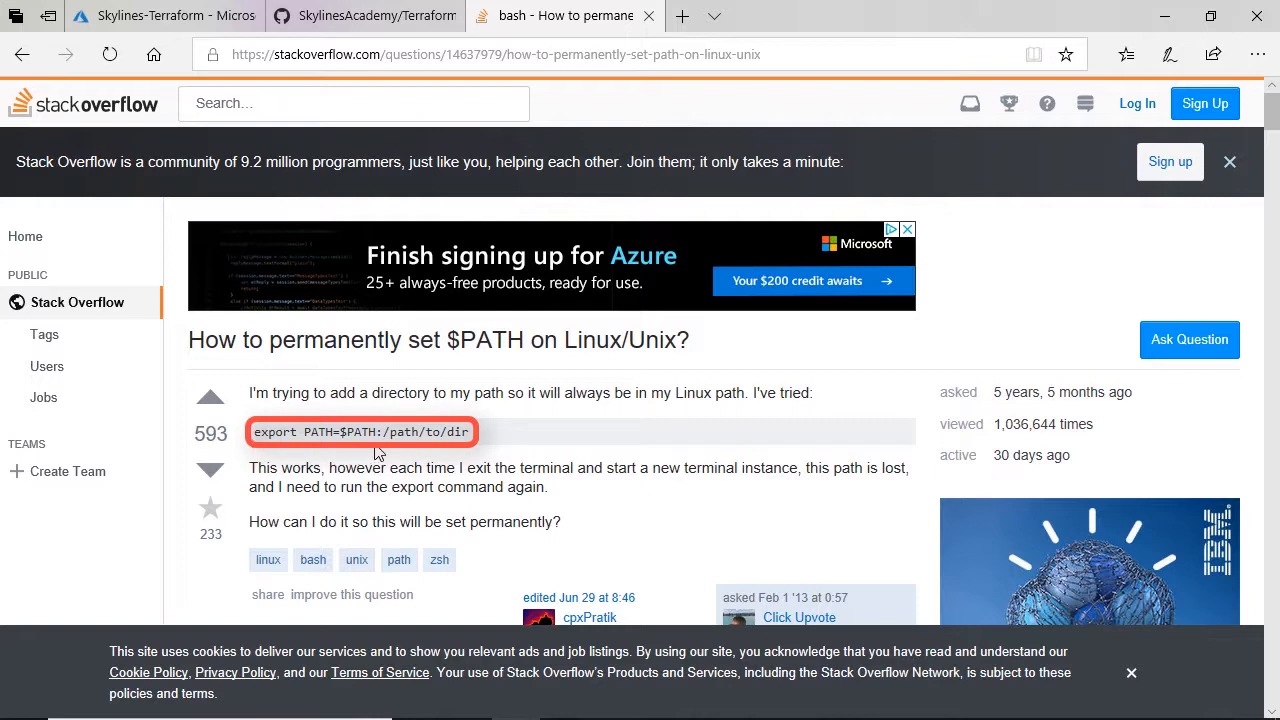
pyautogui.moveTo(490, 440)
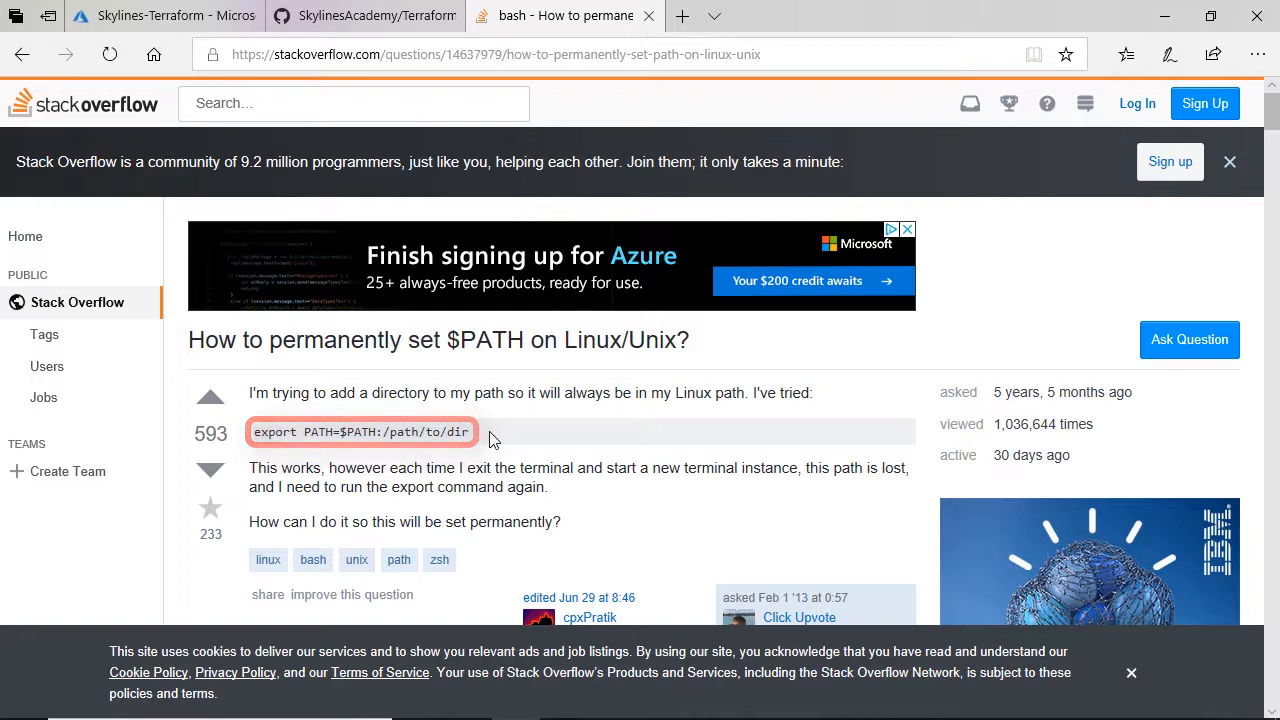